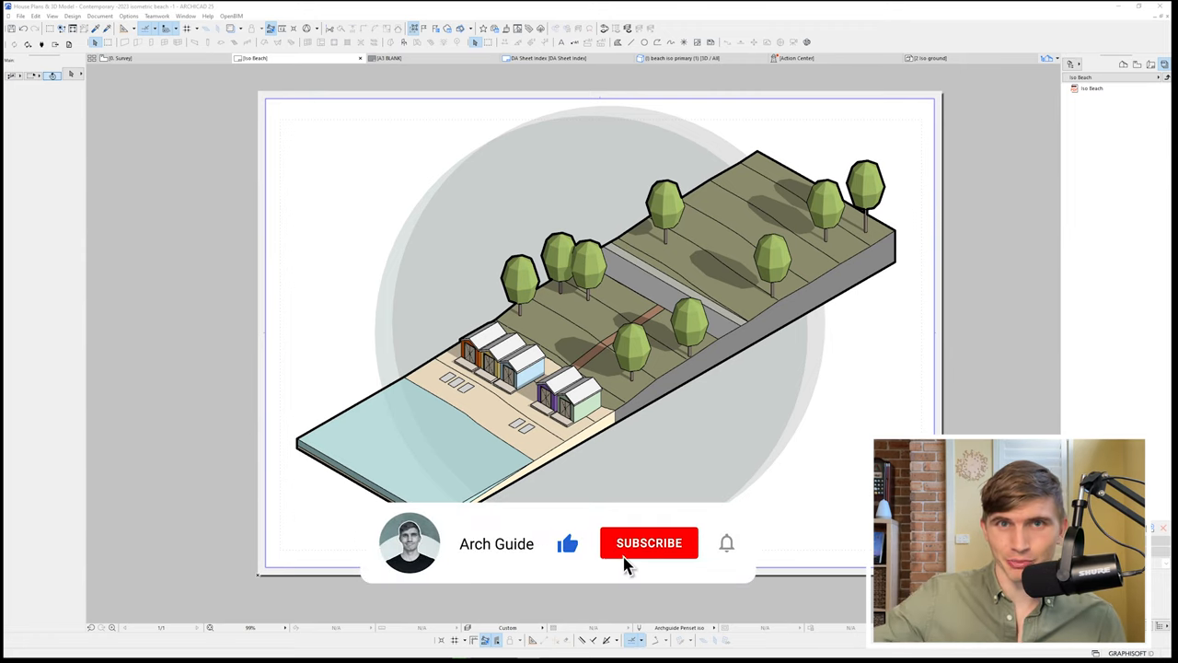
# - Multiply the curved contour line across the new mesh with Spread at 4500 spacing and check it in 3D
pyautogui.click(648, 541)
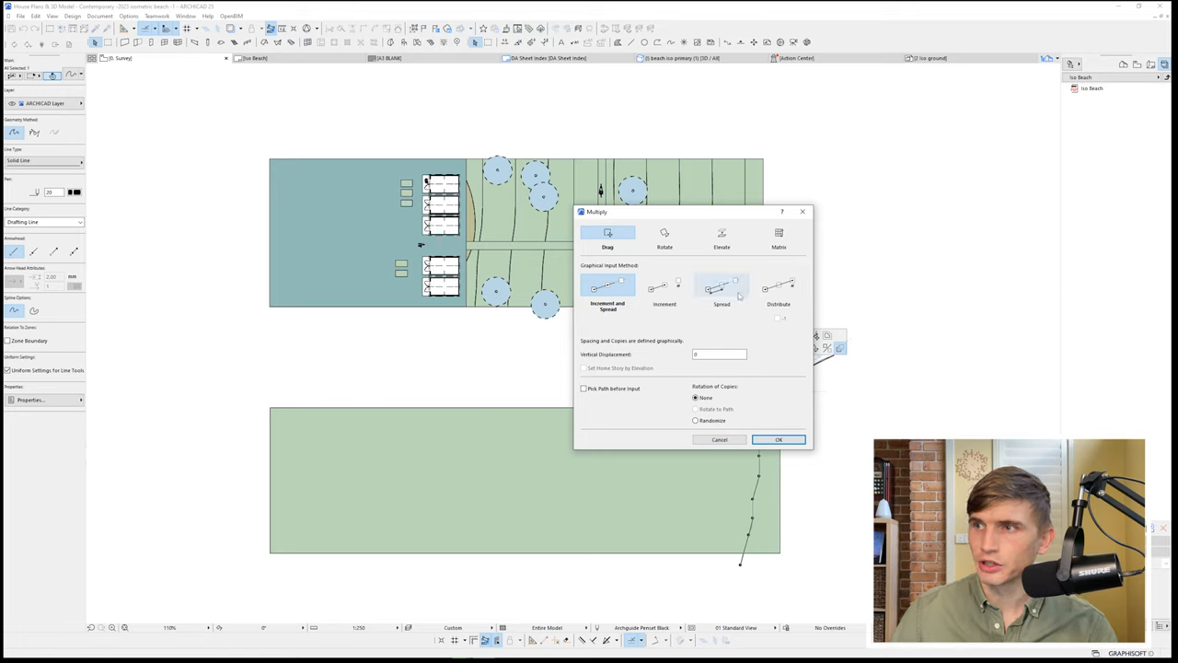
pyautogui.click(721, 287)
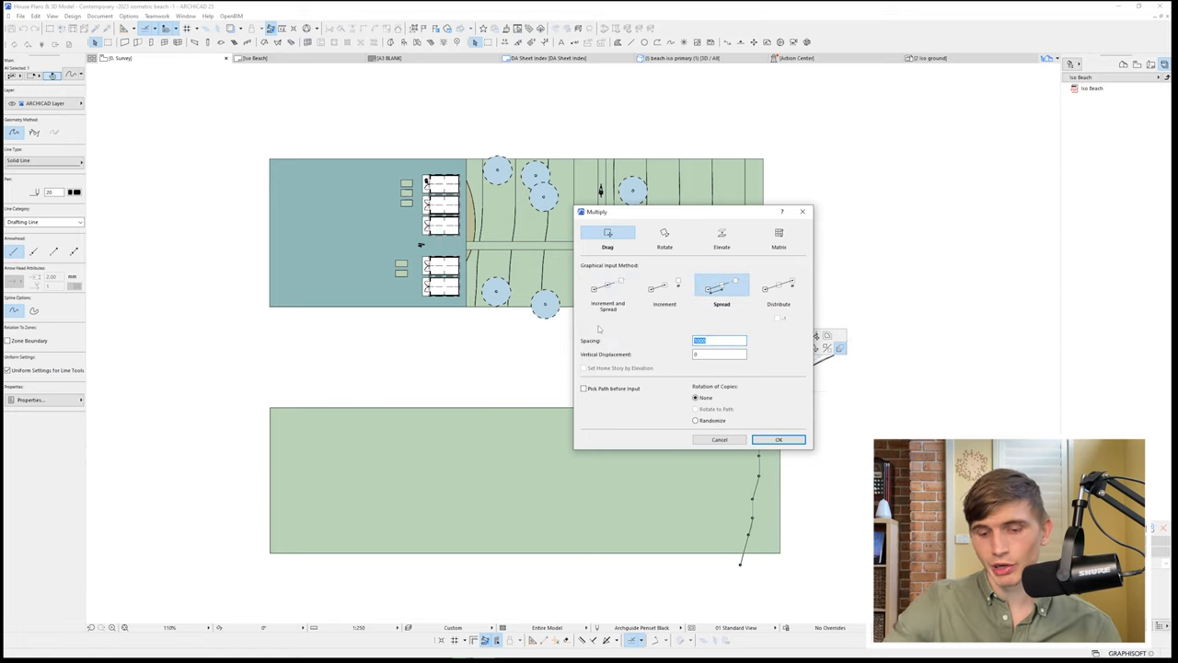
pyautogui.write('4500')
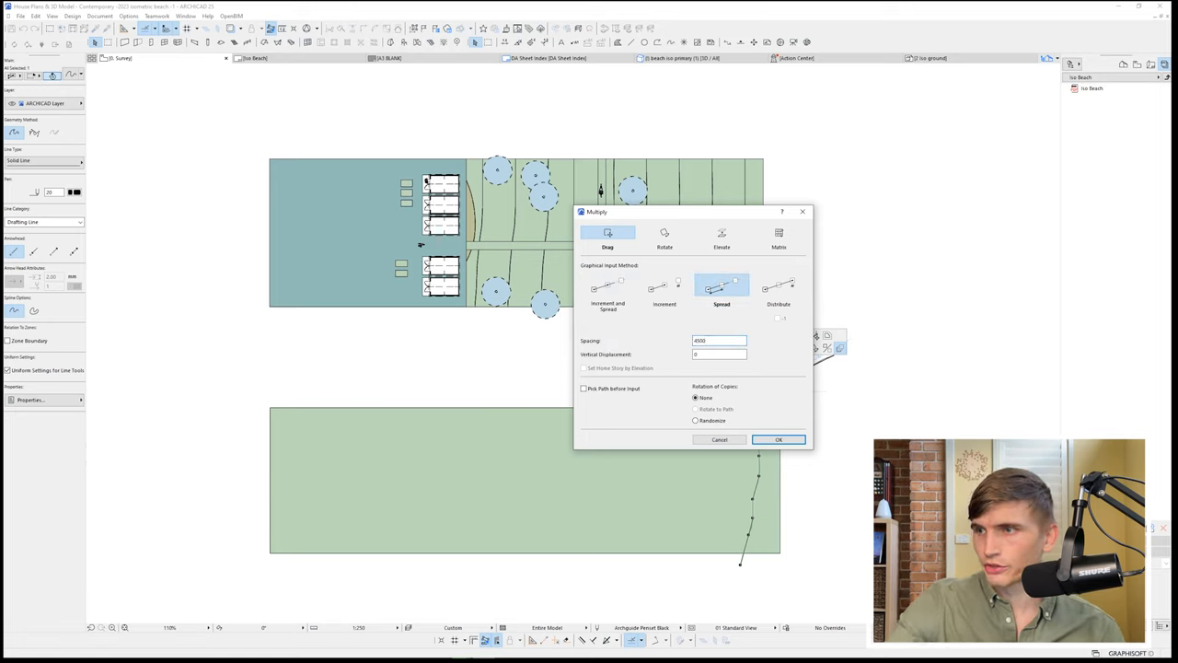
pyautogui.click(777, 438)
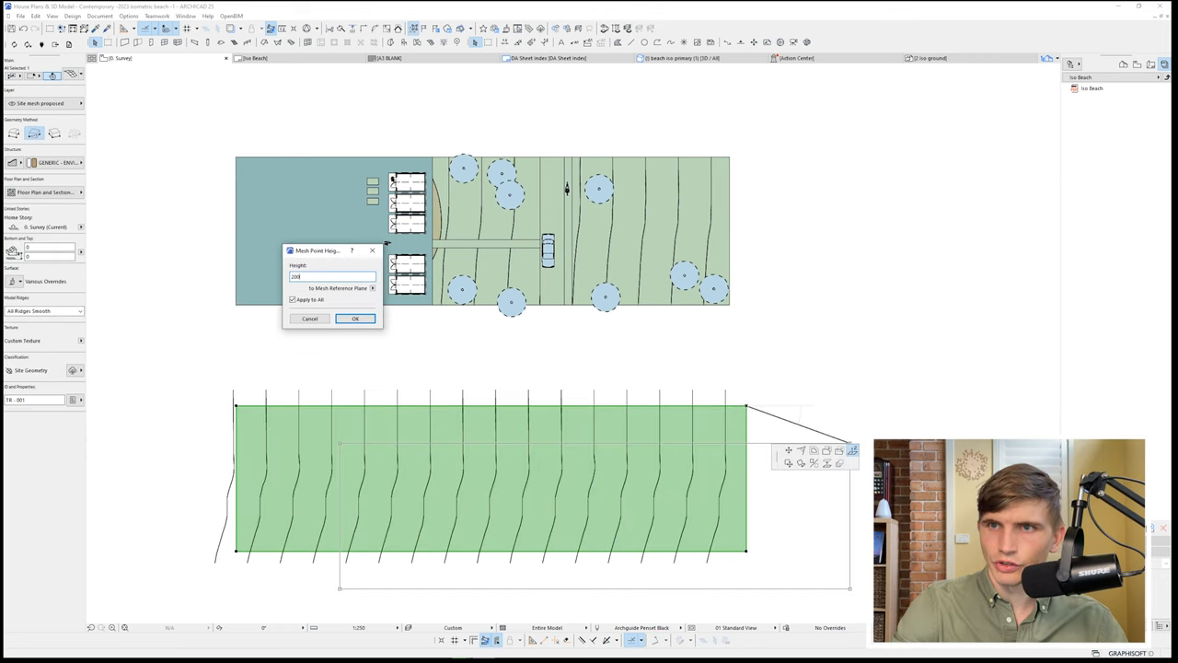
pyautogui.click(355, 318)
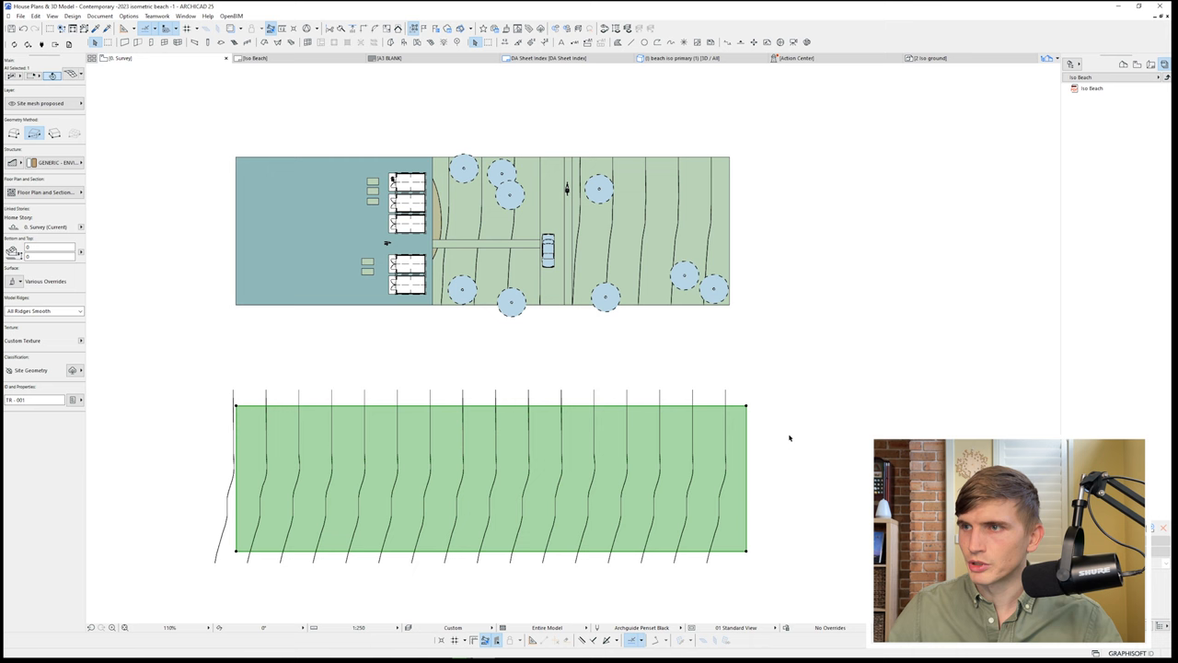
pyautogui.click(681, 57)
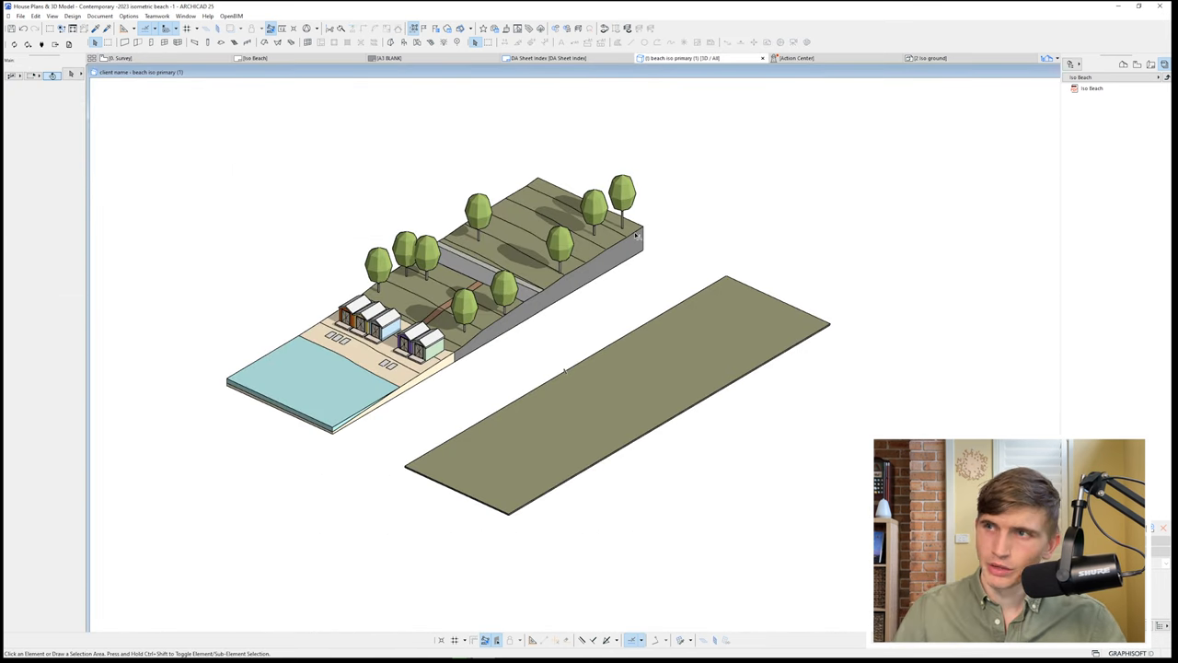
pyautogui.moveTo(327, 409)
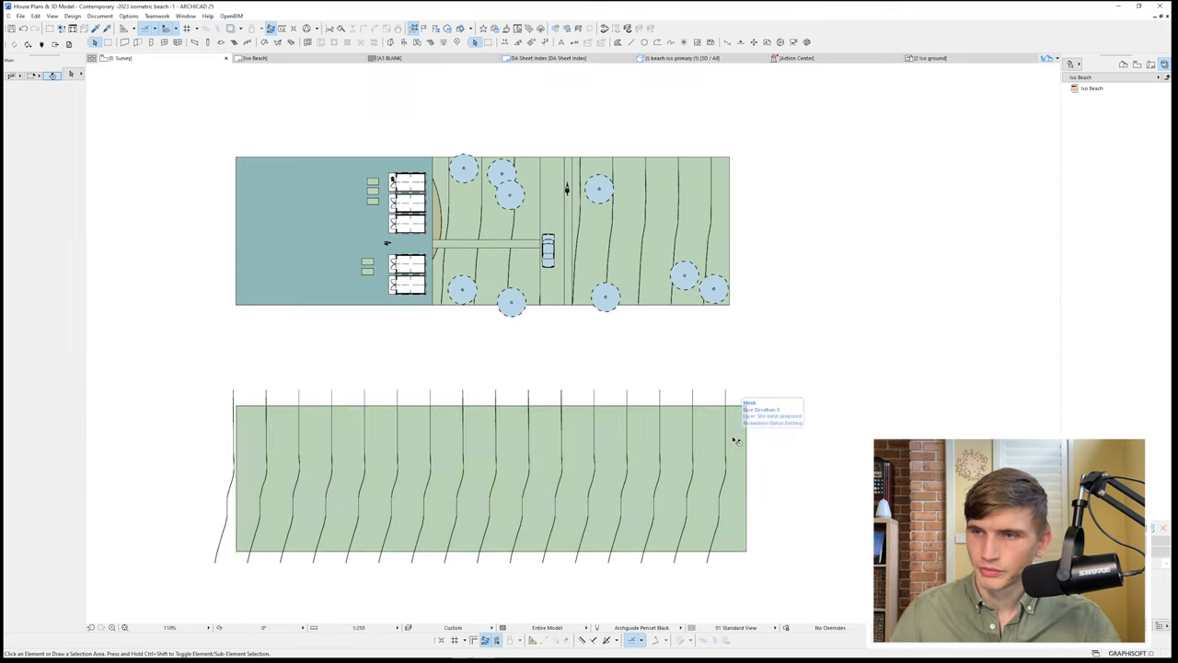
# - Add new mesh points to the terrain along the repeated contour lines
pyautogui.click(488, 474)
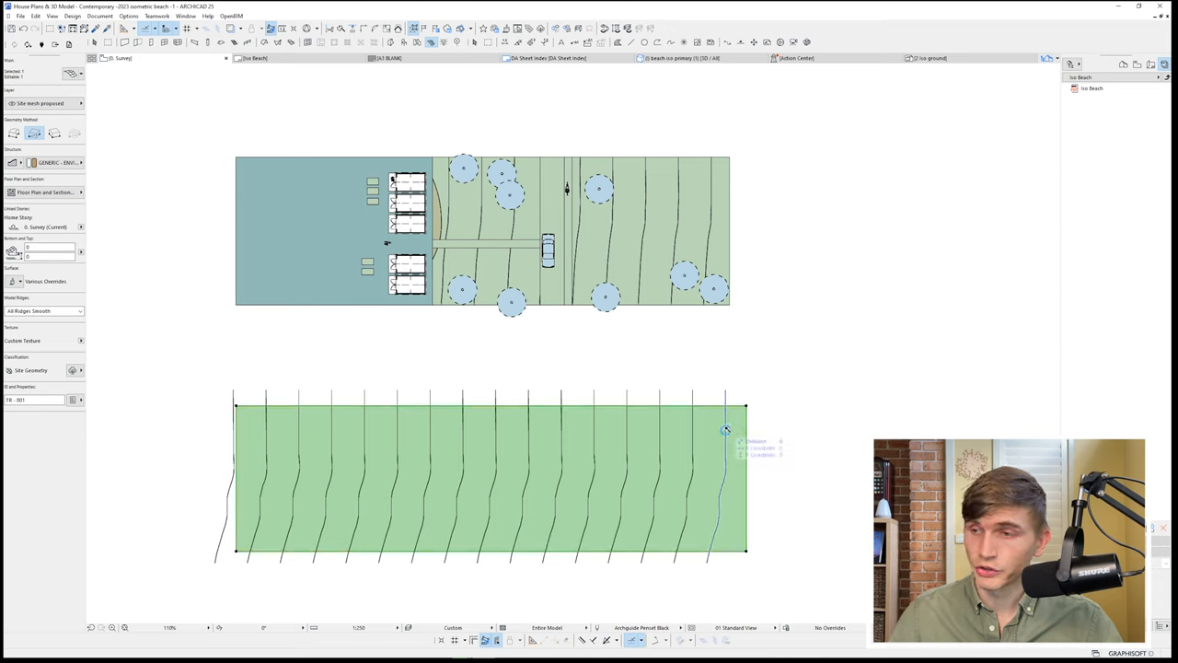
pyautogui.click(725, 431)
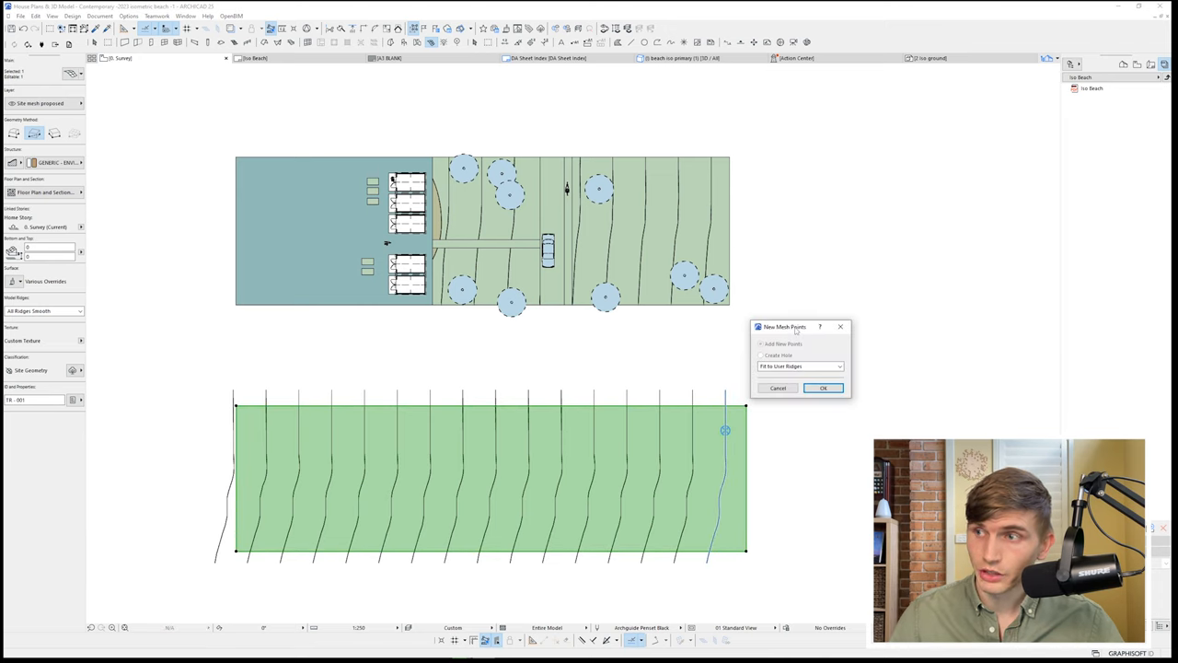
pyautogui.click(821, 387)
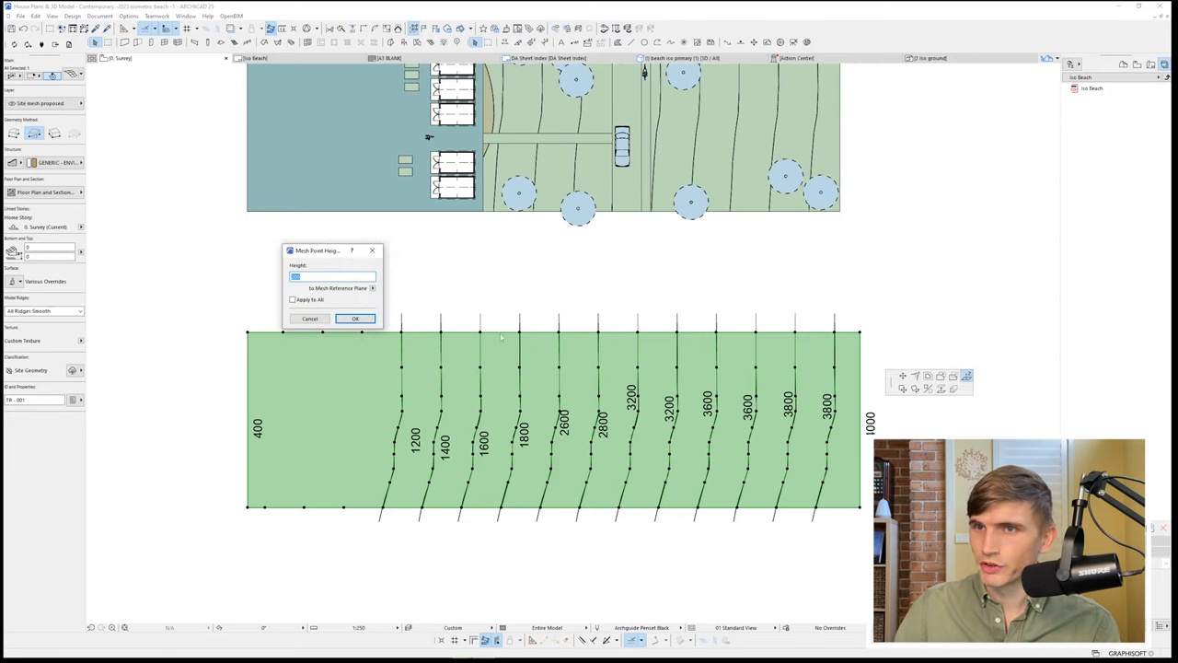
# - Assign rising point heights to the contours, up to 4000 on the rightmost ones
pyautogui.write('4000')
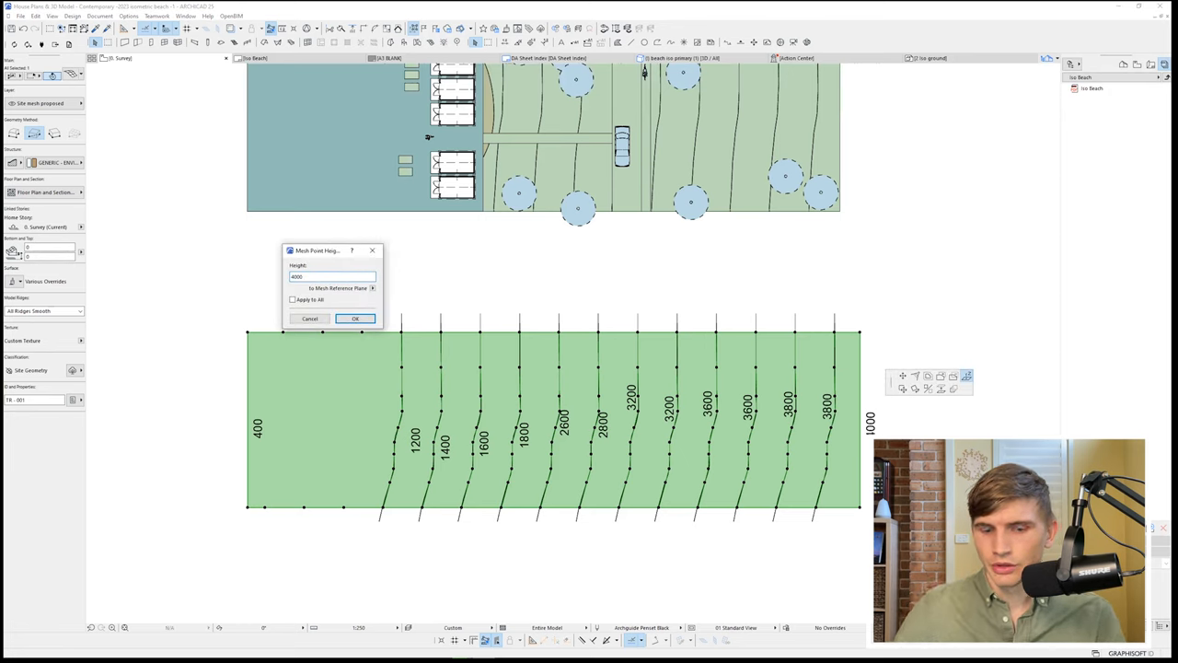
pyautogui.click(355, 318)
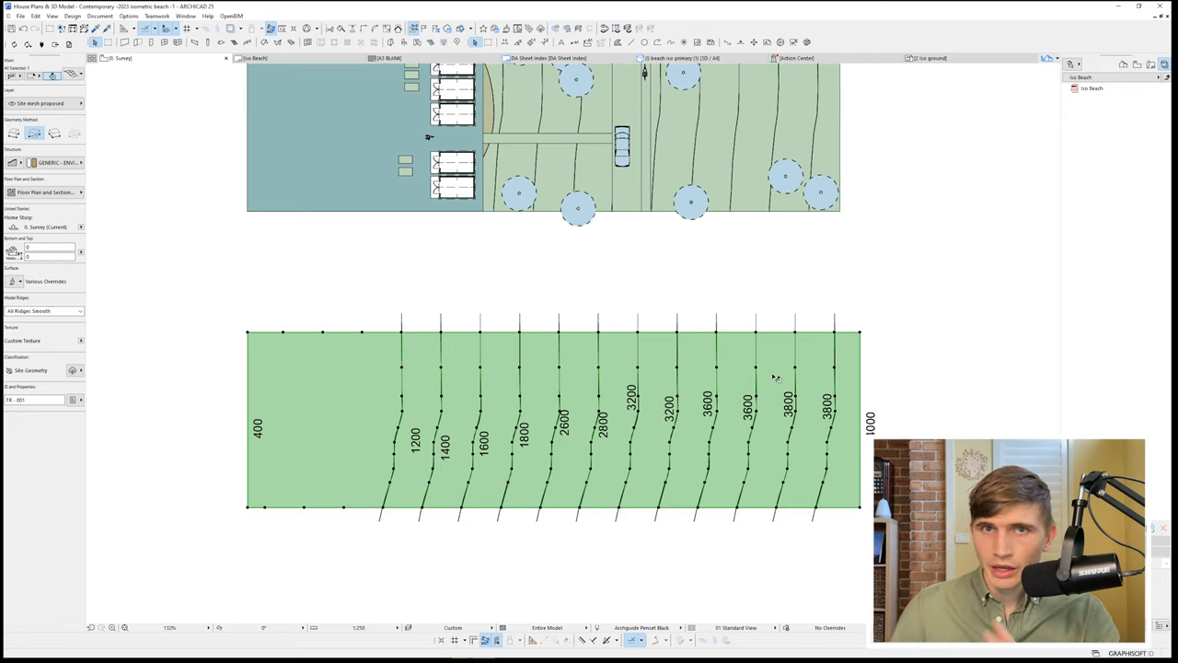
pyautogui.moveTo(745, 366)
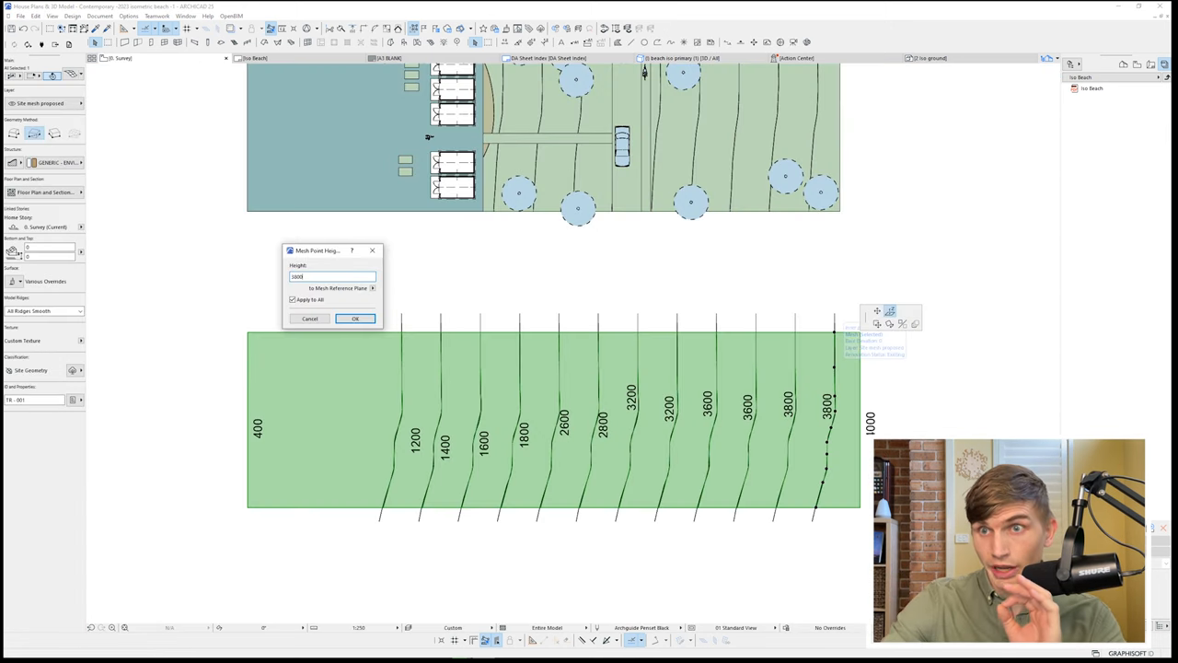
pyautogui.click(356, 317)
pyautogui.write('3600')
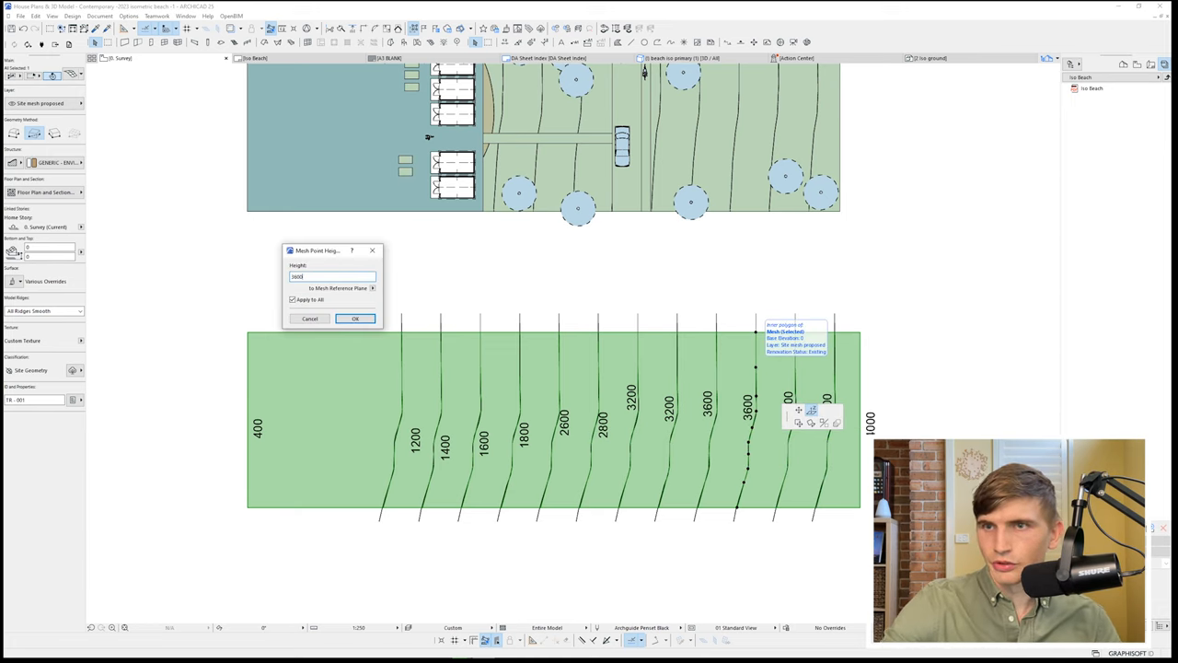
pyautogui.click(353, 318)
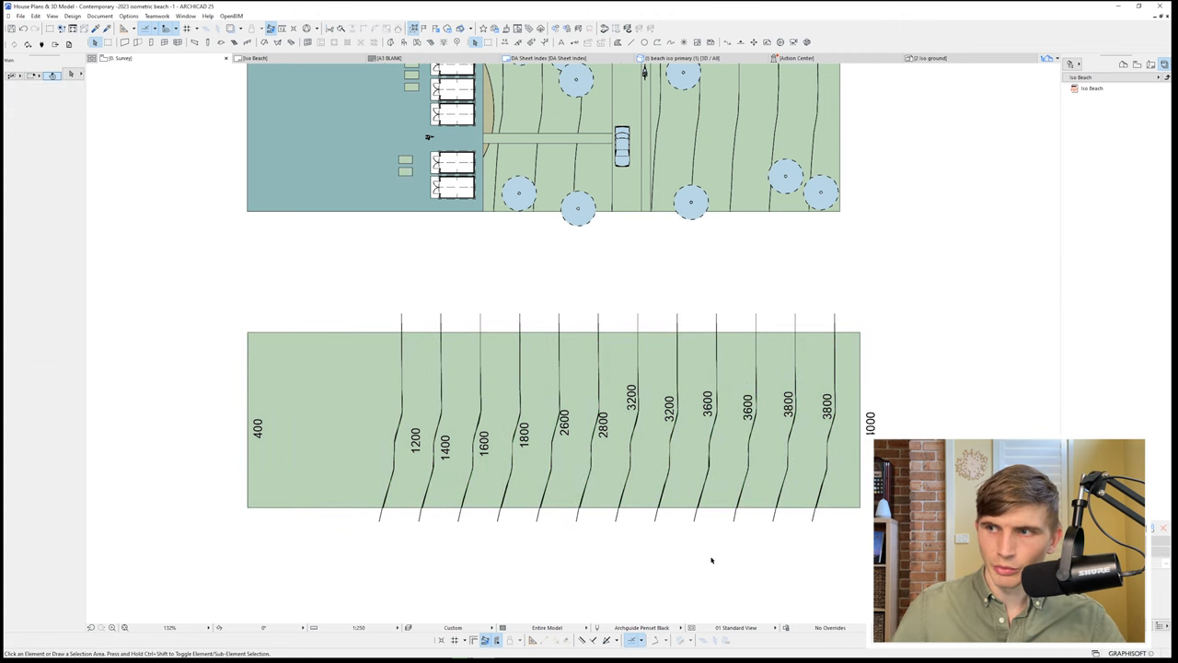
# - Trace a polygon over the mesh's left end and cut it away with Create Hole
pyautogui.click(681, 58)
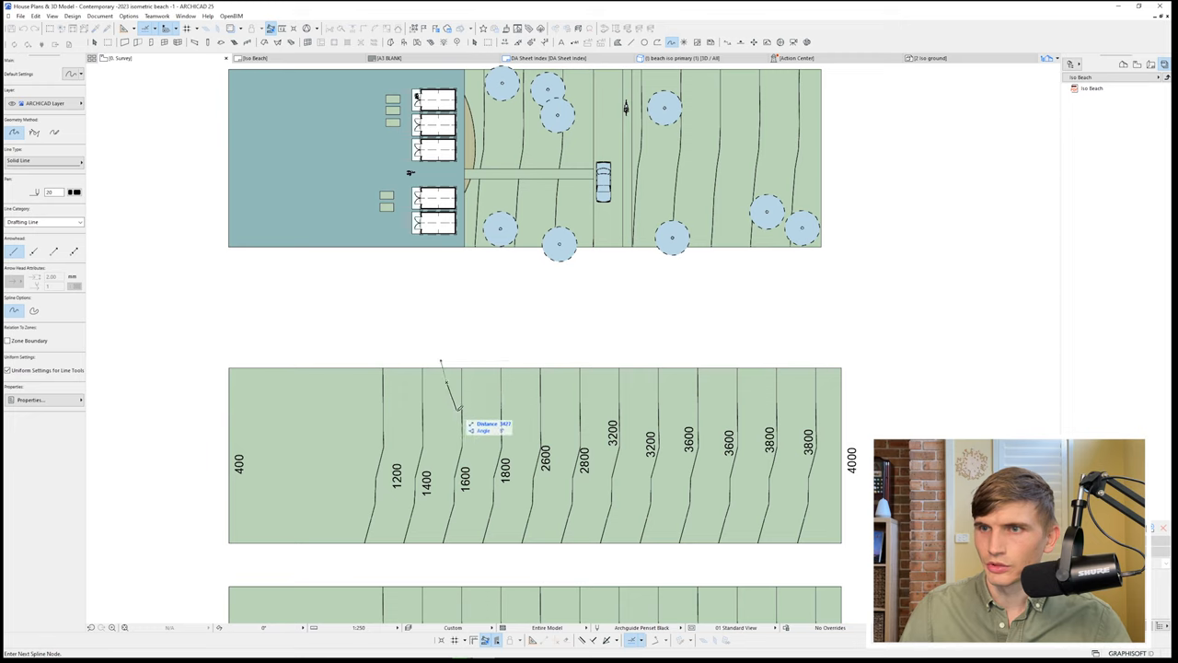
pyautogui.click(434, 530)
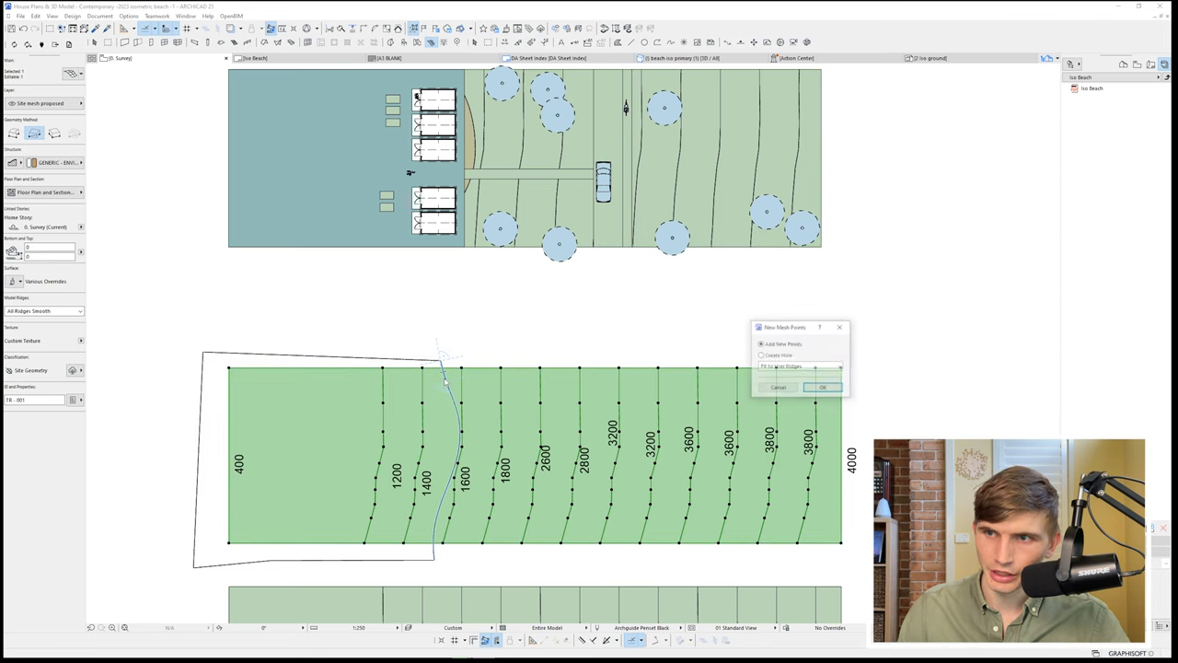
pyautogui.moveTo(784, 328); pyautogui.dragTo(588, 287)
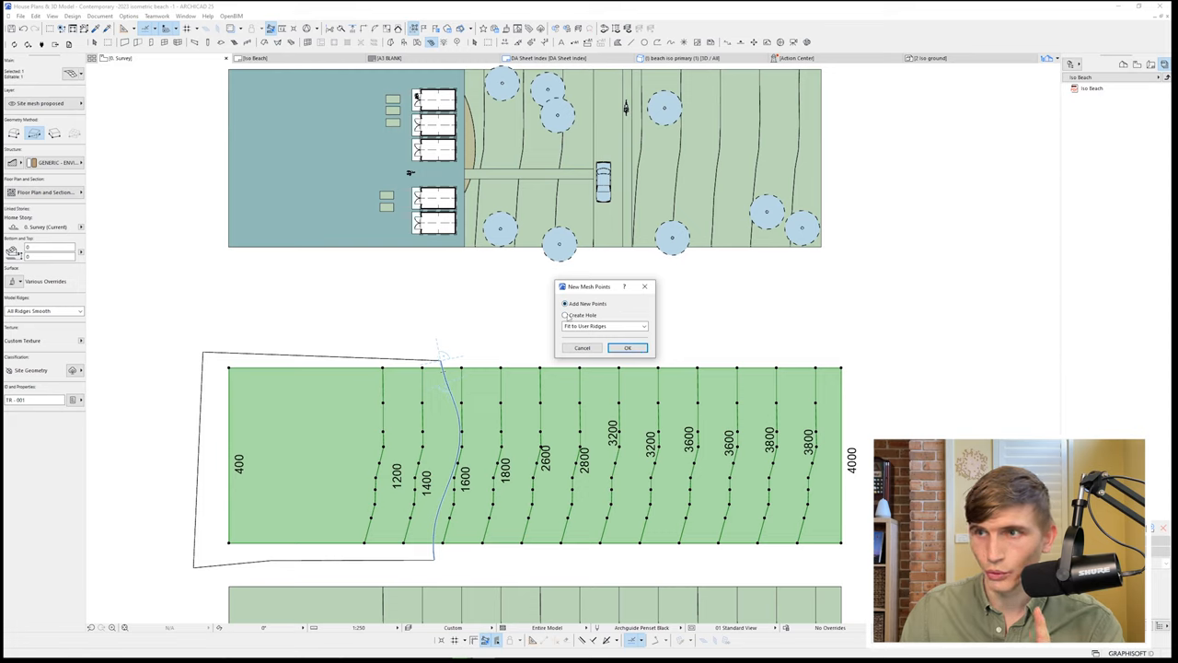
pyautogui.click(565, 315)
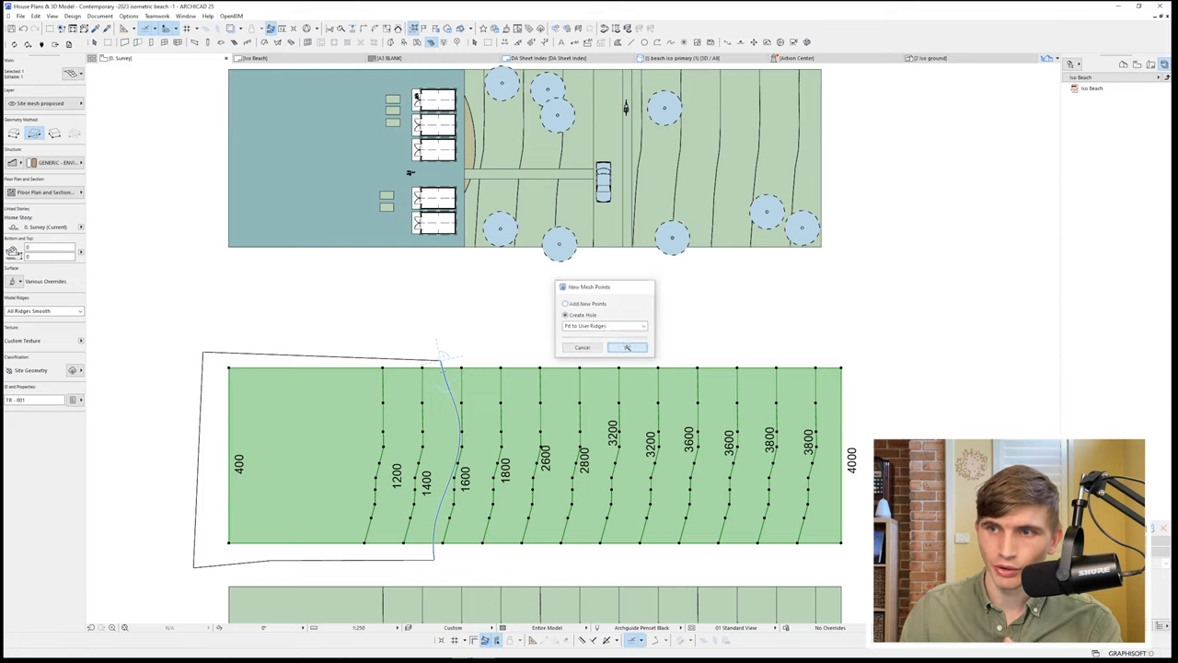
pyautogui.click(630, 346)
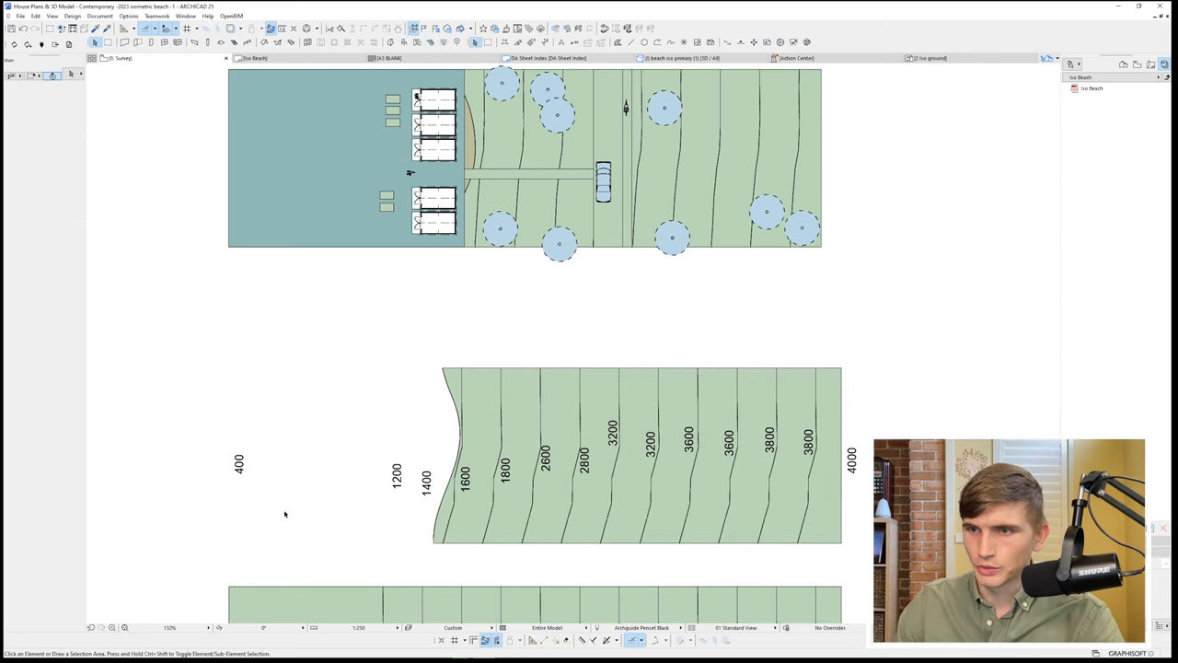
# - Select the new terrain mesh and give it a surface material, viewed in 3D
pyautogui.click(396, 561)
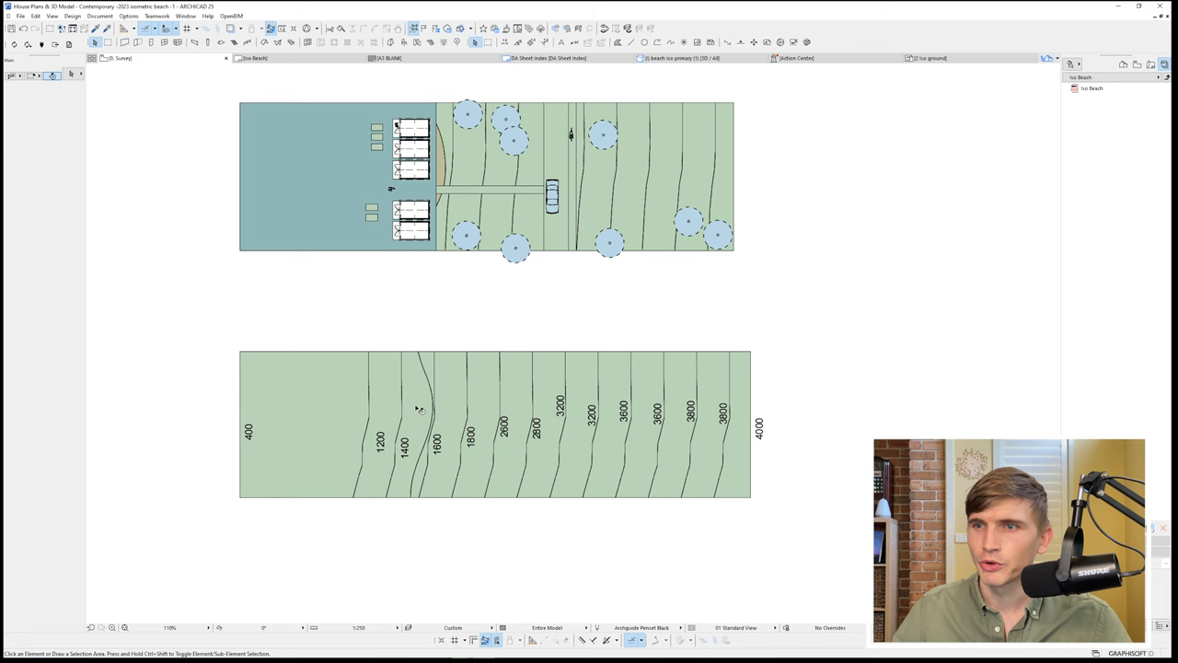
pyautogui.click(419, 409)
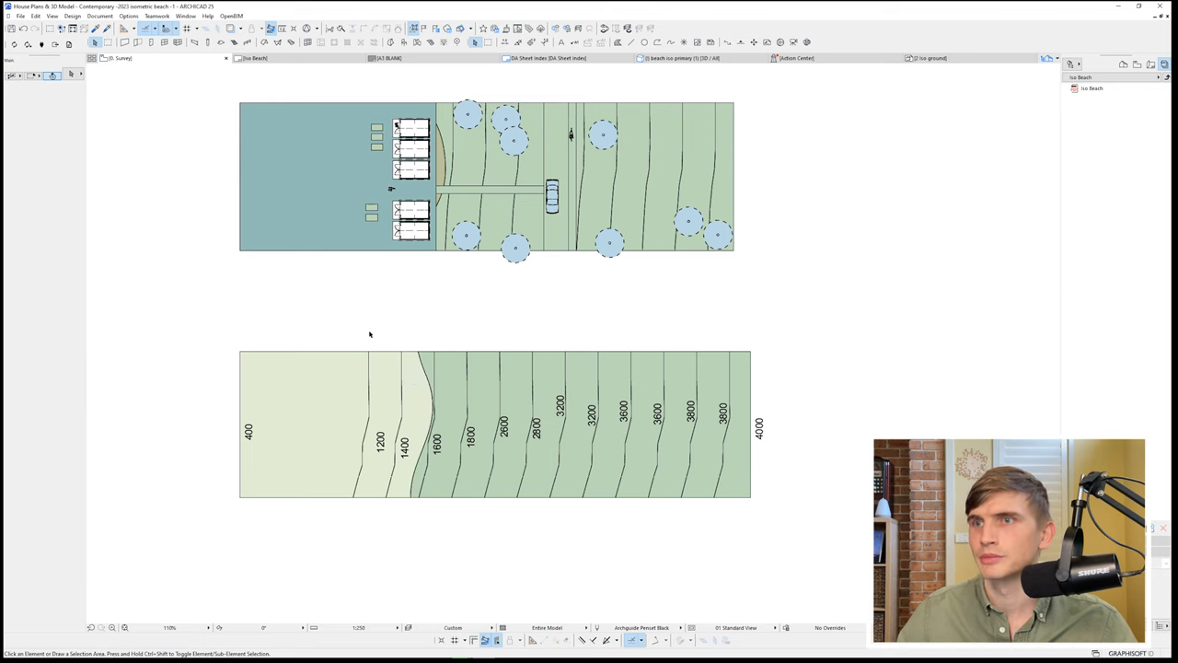
pyautogui.click(681, 57)
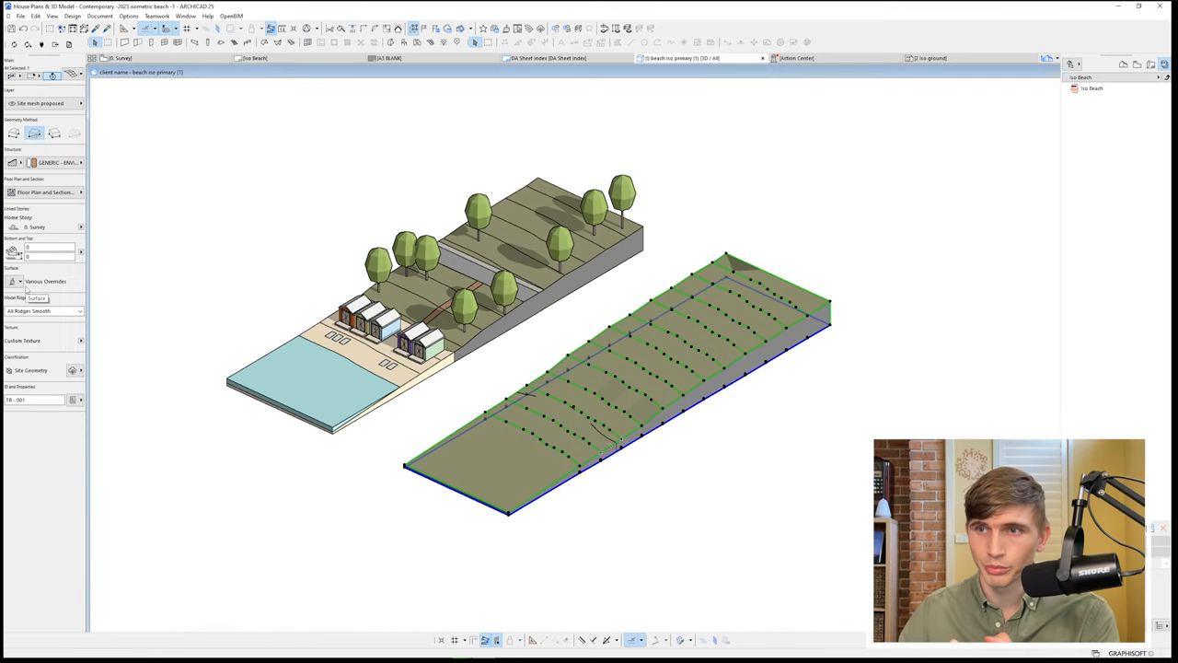
pyautogui.click(44, 280)
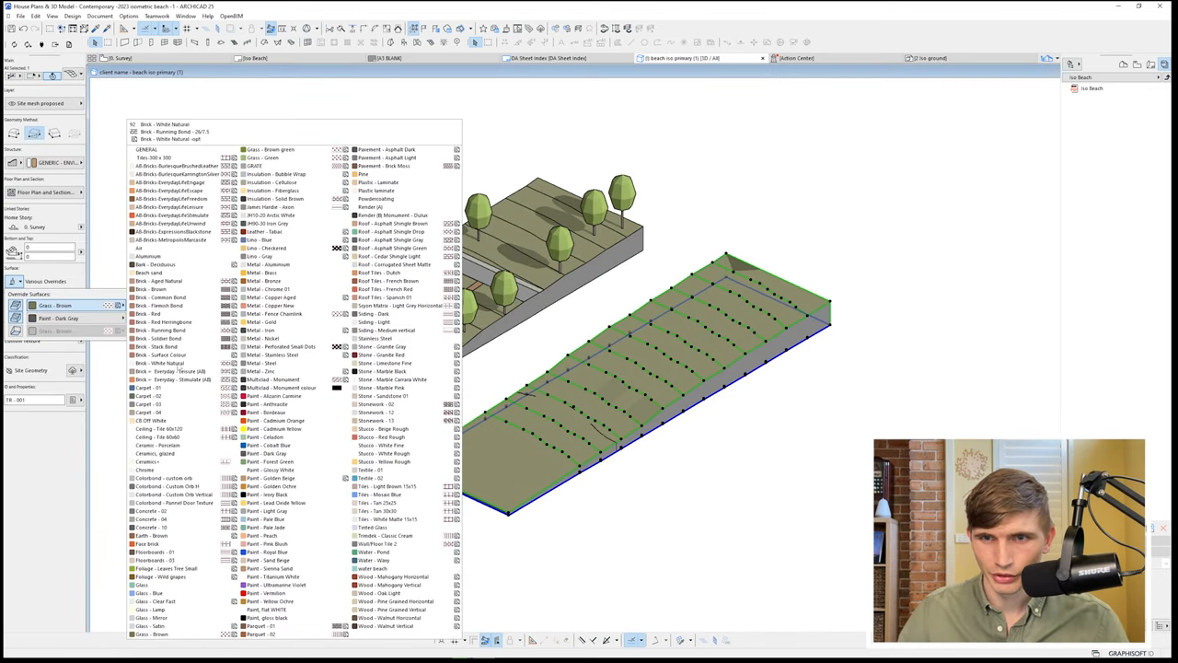
pyautogui.click(150, 272)
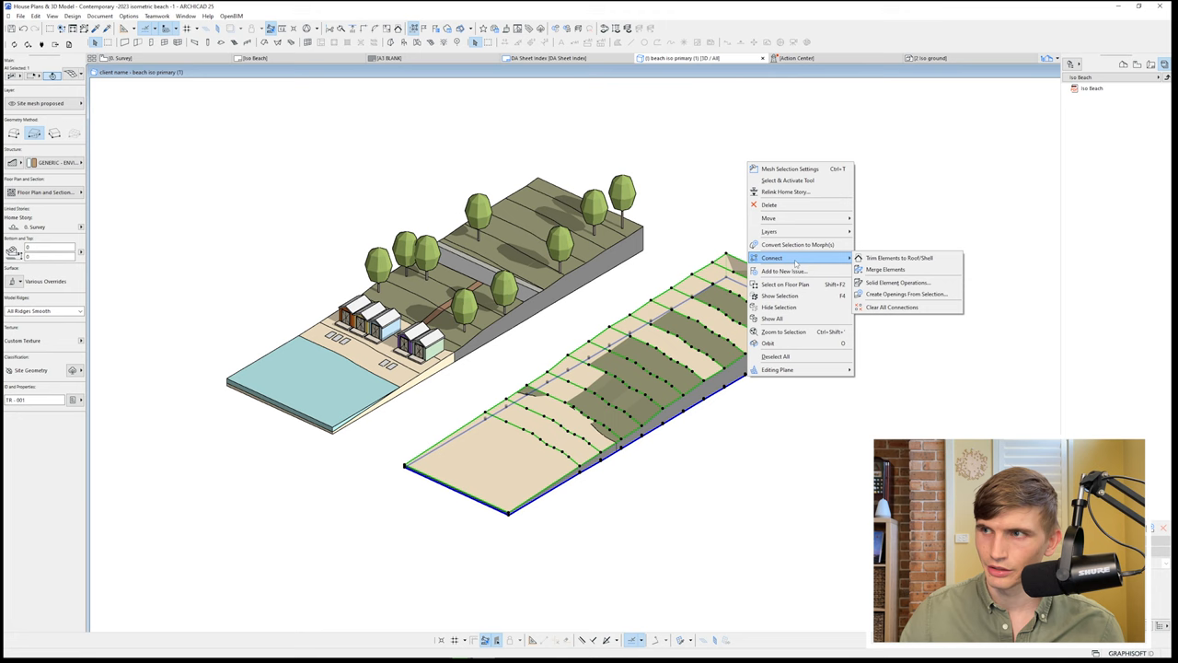
# - Bring up Solid Element Operations for the mesh and choose subtraction with upward extrusion
pyautogui.click(897, 281)
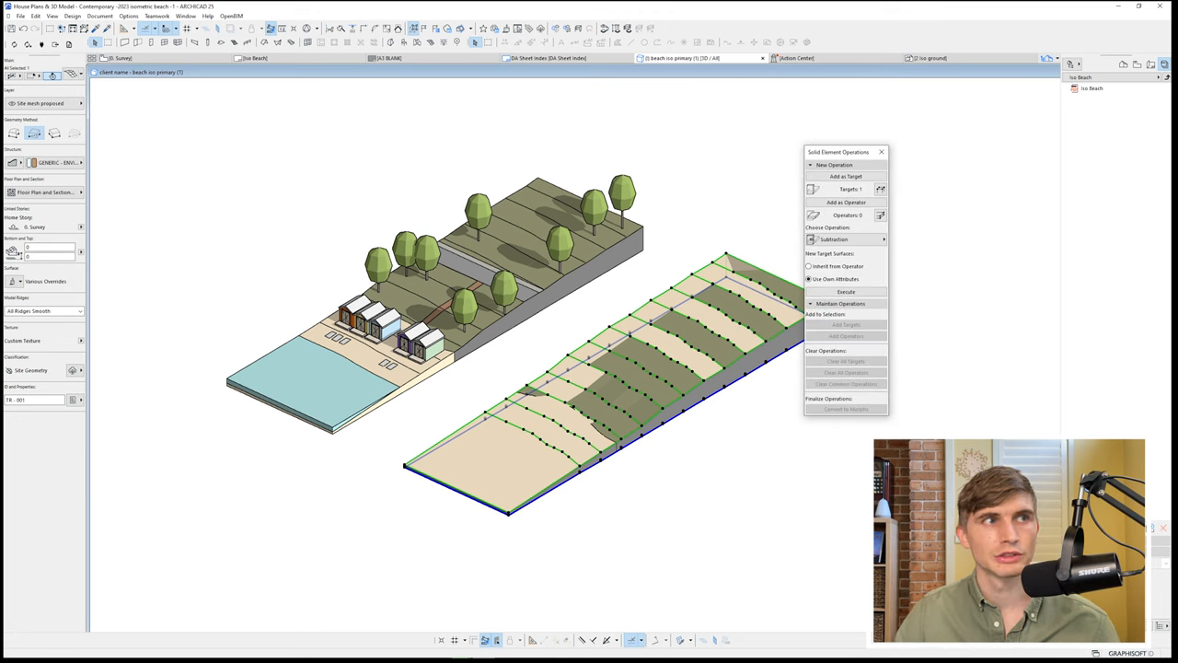
pyautogui.moveTo(837, 151); pyautogui.dragTo(905, 122)
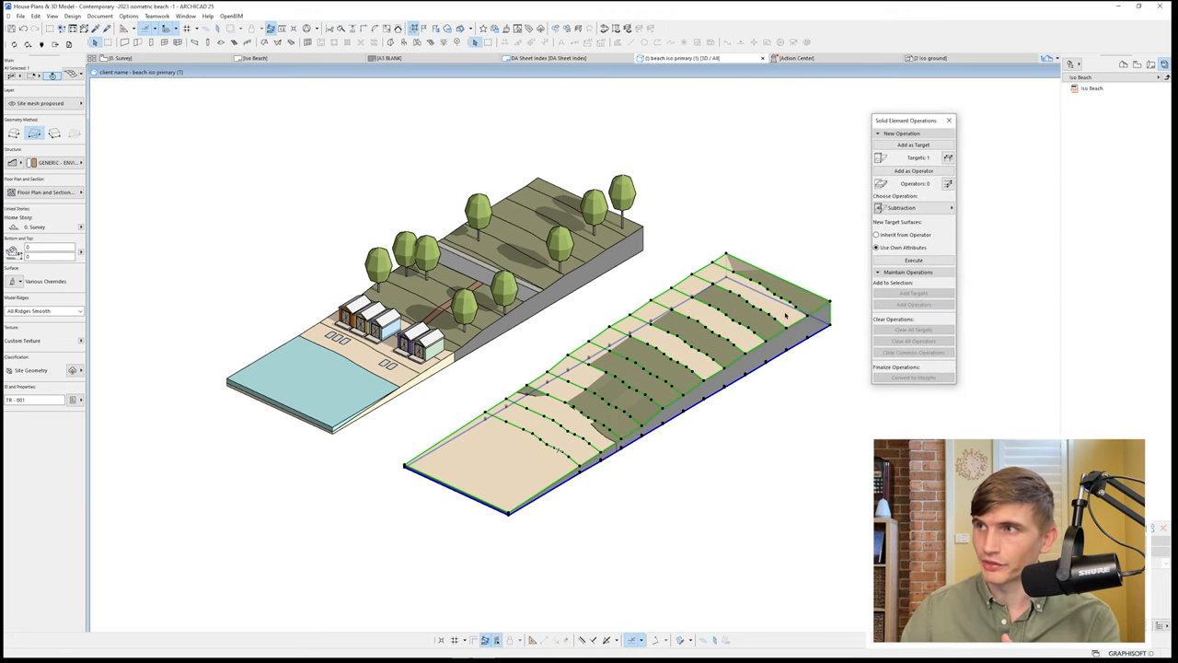
pyautogui.click(913, 171)
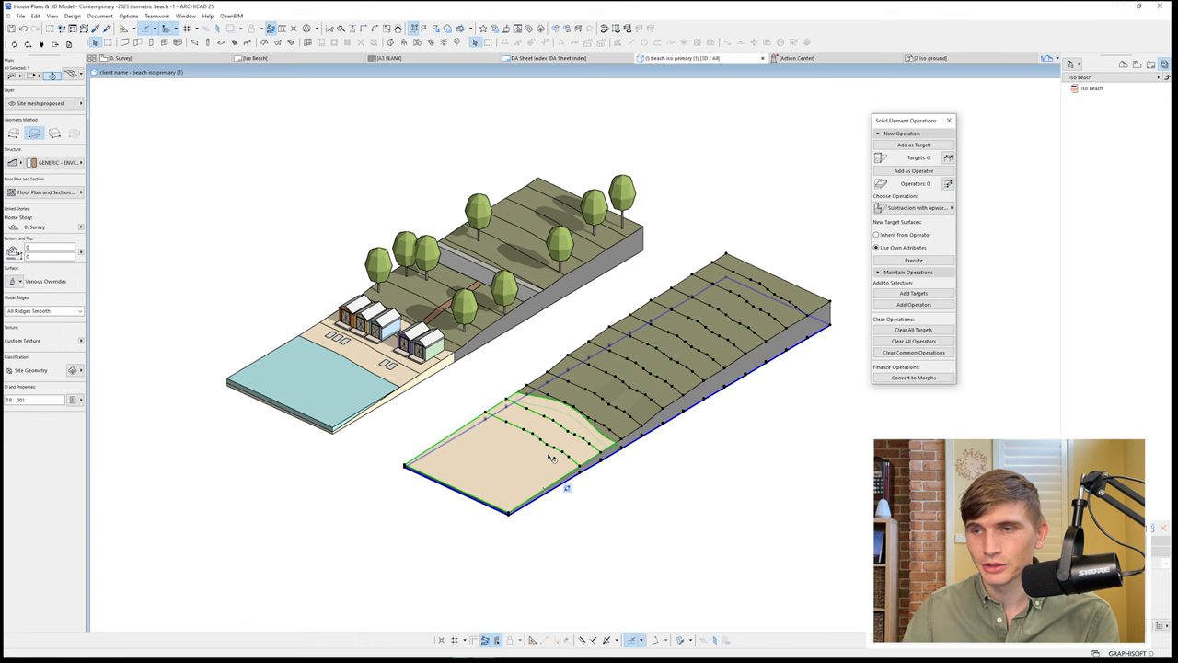
# - Set the front slab's point height and override its surface with Water
pyautogui.click(129, 15)
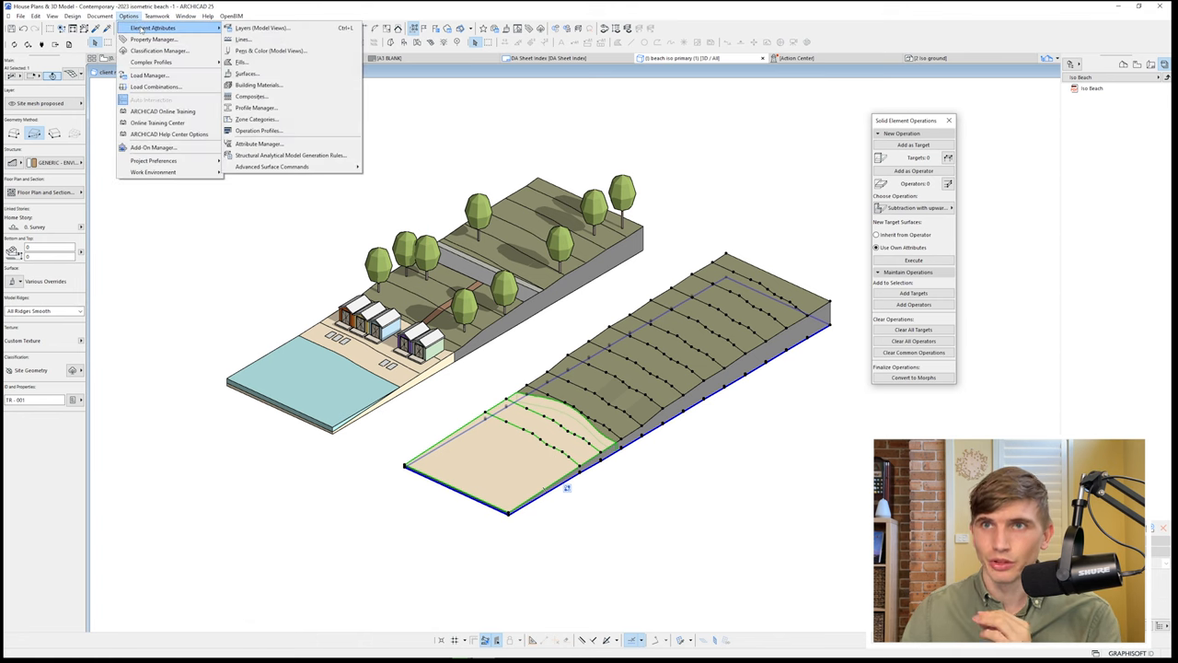
pyautogui.click(247, 73)
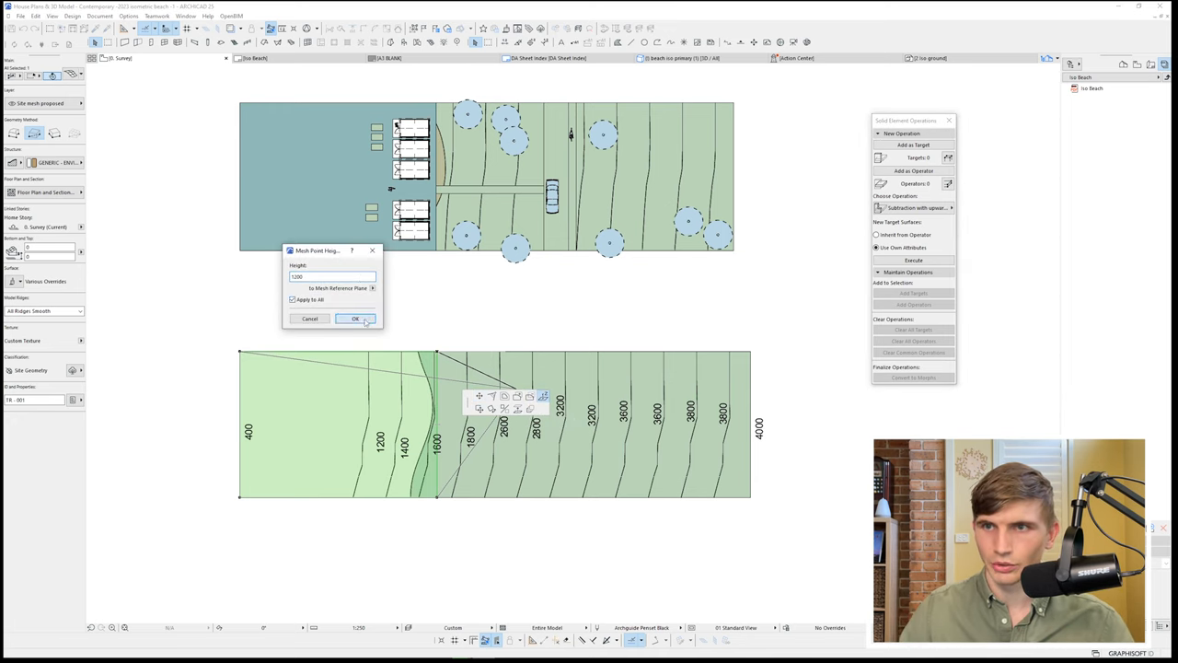
pyautogui.click(355, 318)
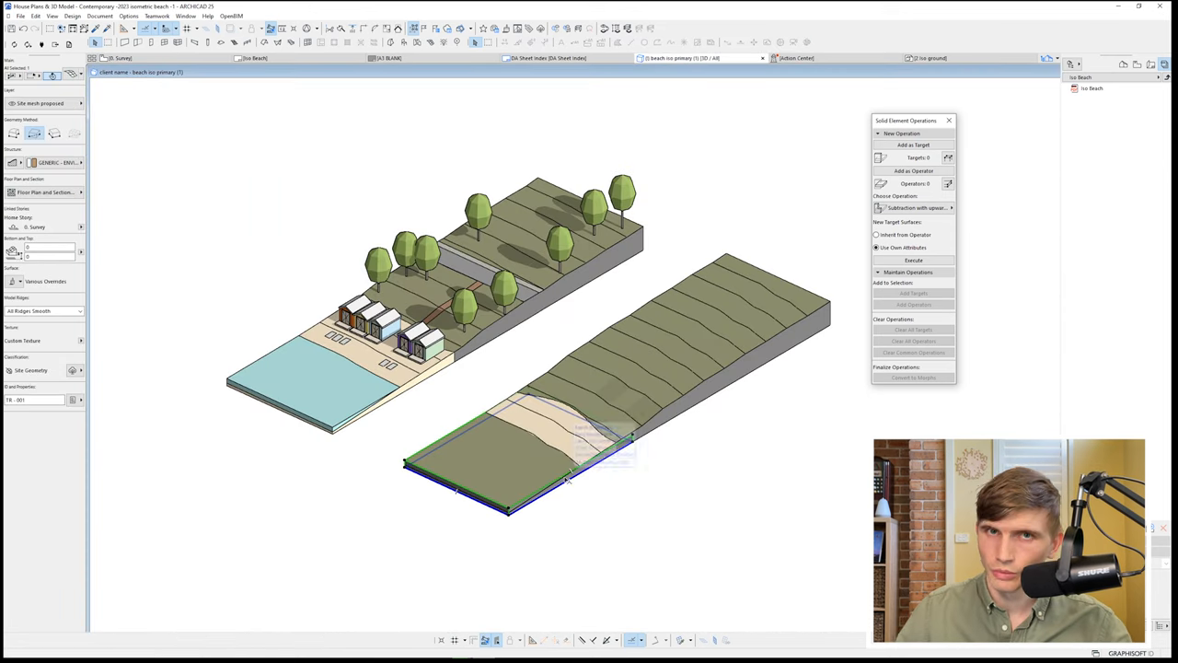
pyautogui.click(45, 280)
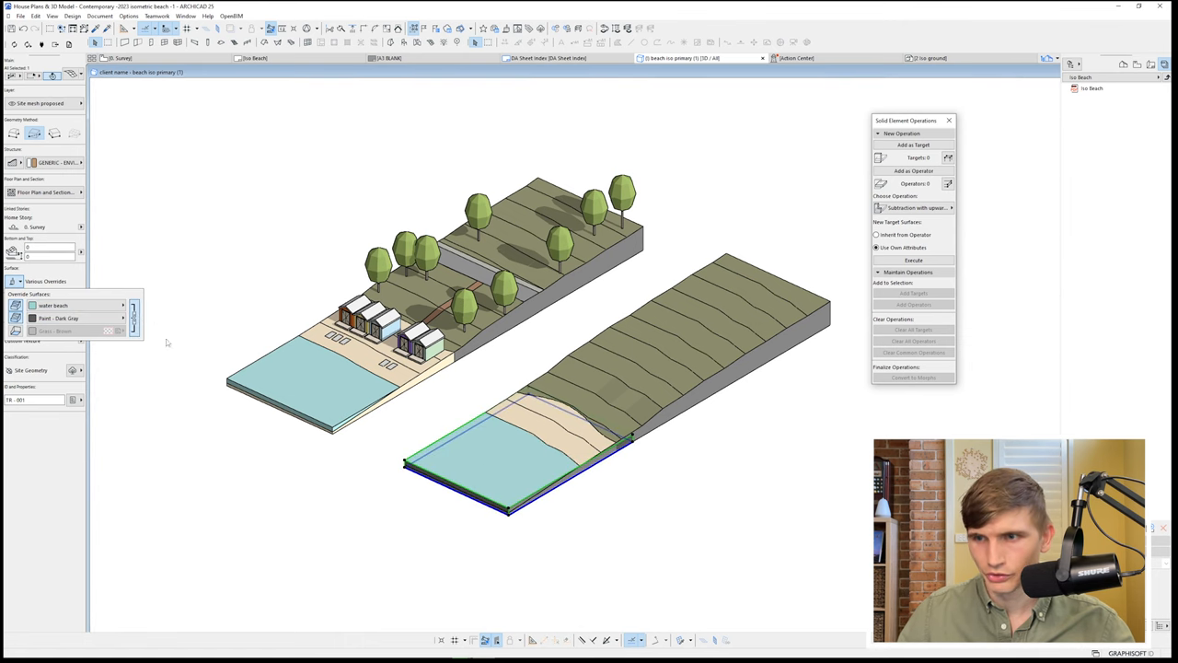
pyautogui.click(158, 17)
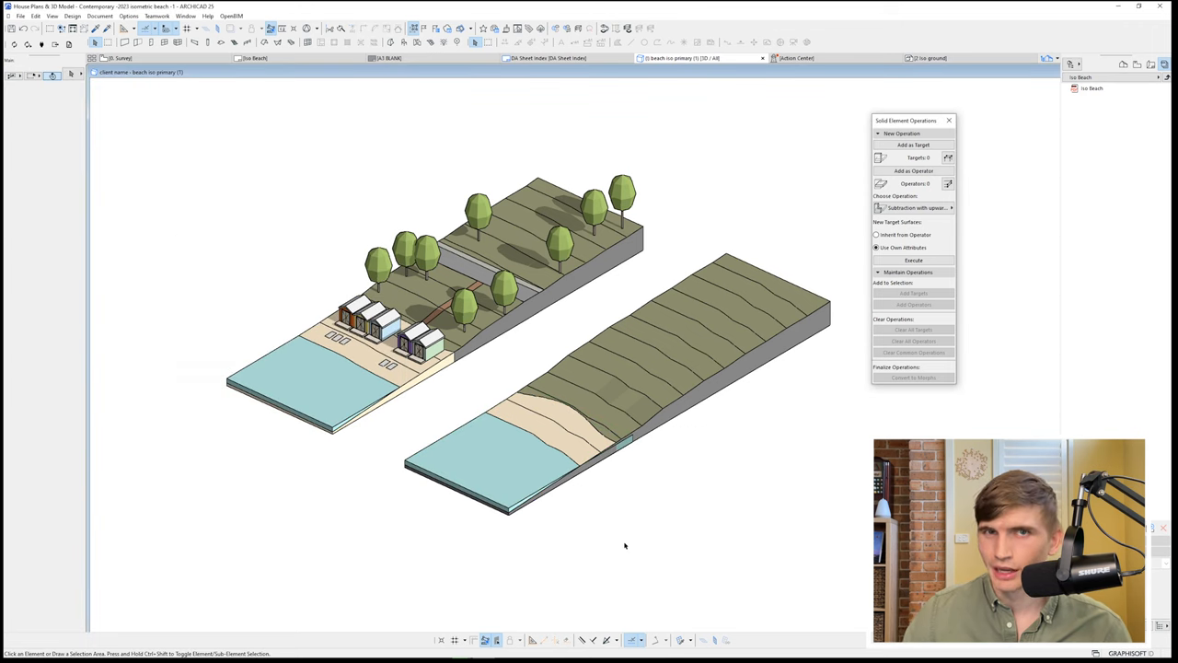
# - Subtract the slab from the terrain with upward extrusion and give the cut area a Beach Sand surface
pyautogui.click(629, 431)
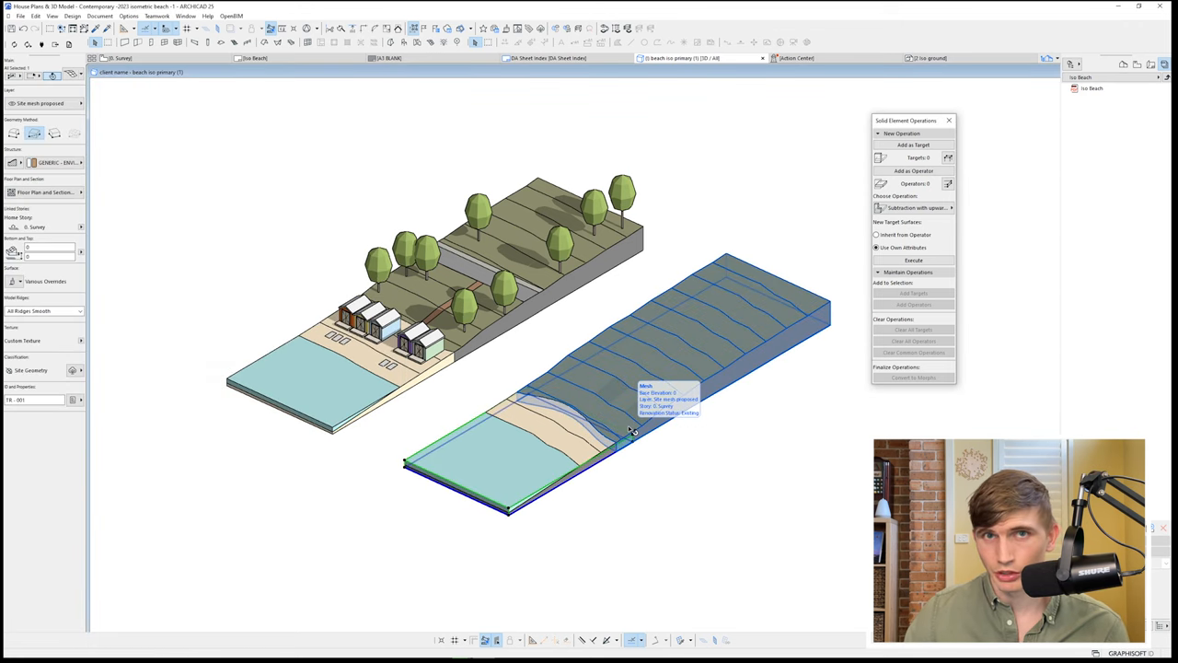
pyautogui.click(913, 144)
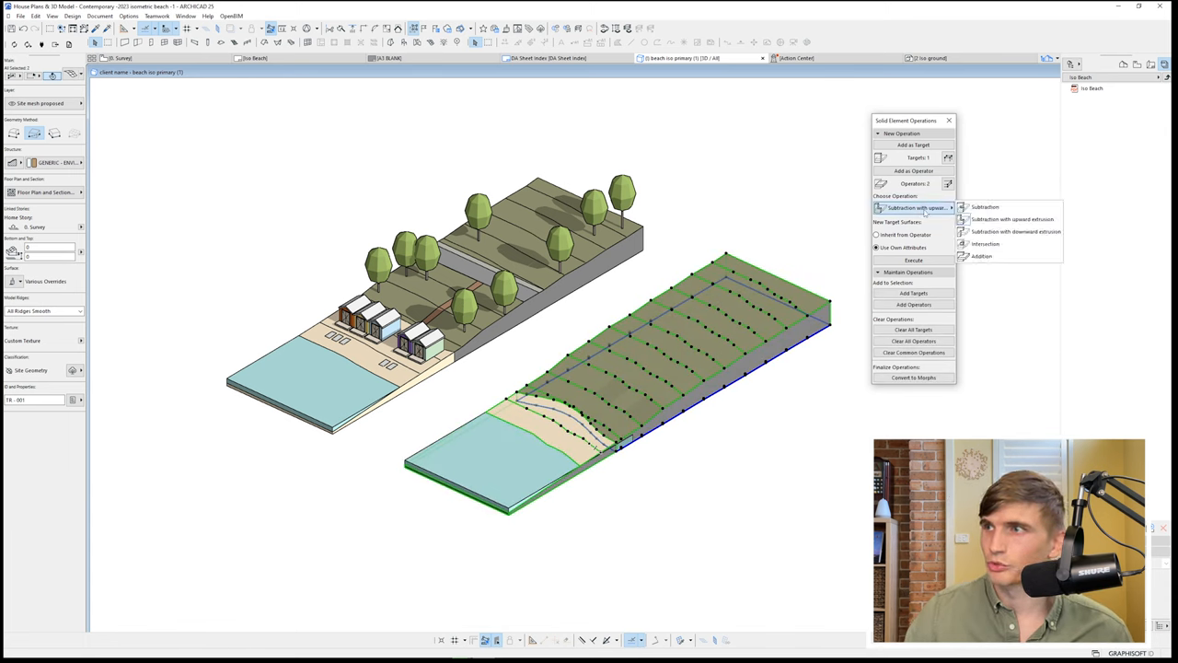
pyautogui.click(1013, 231)
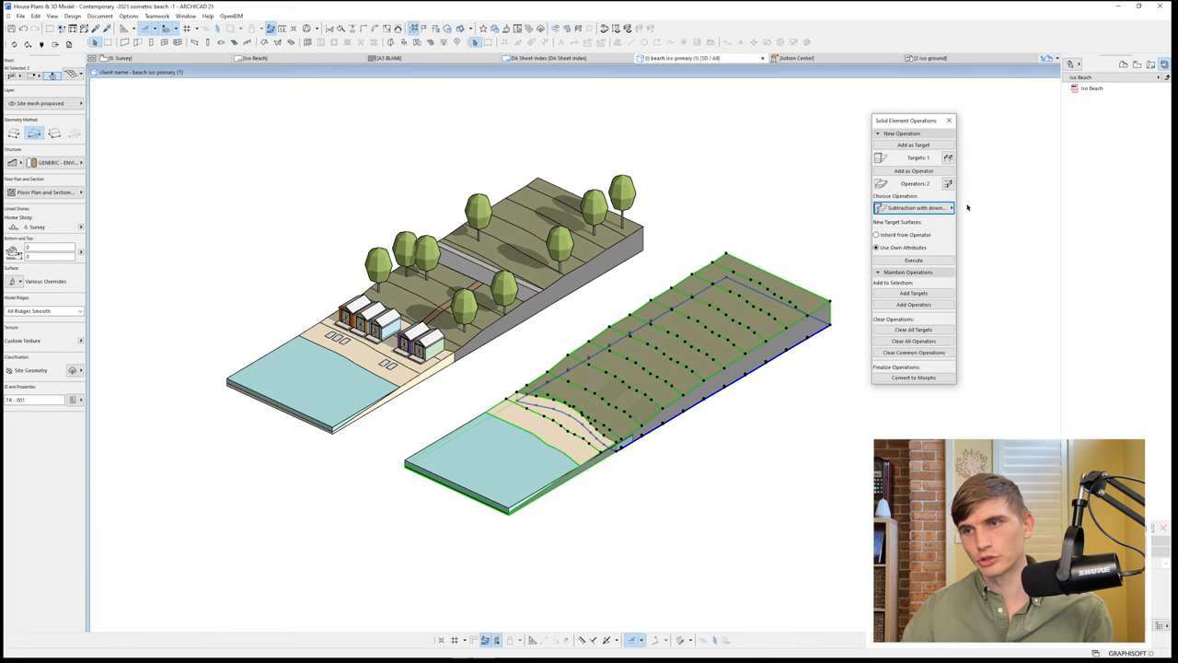
pyautogui.click(913, 260)
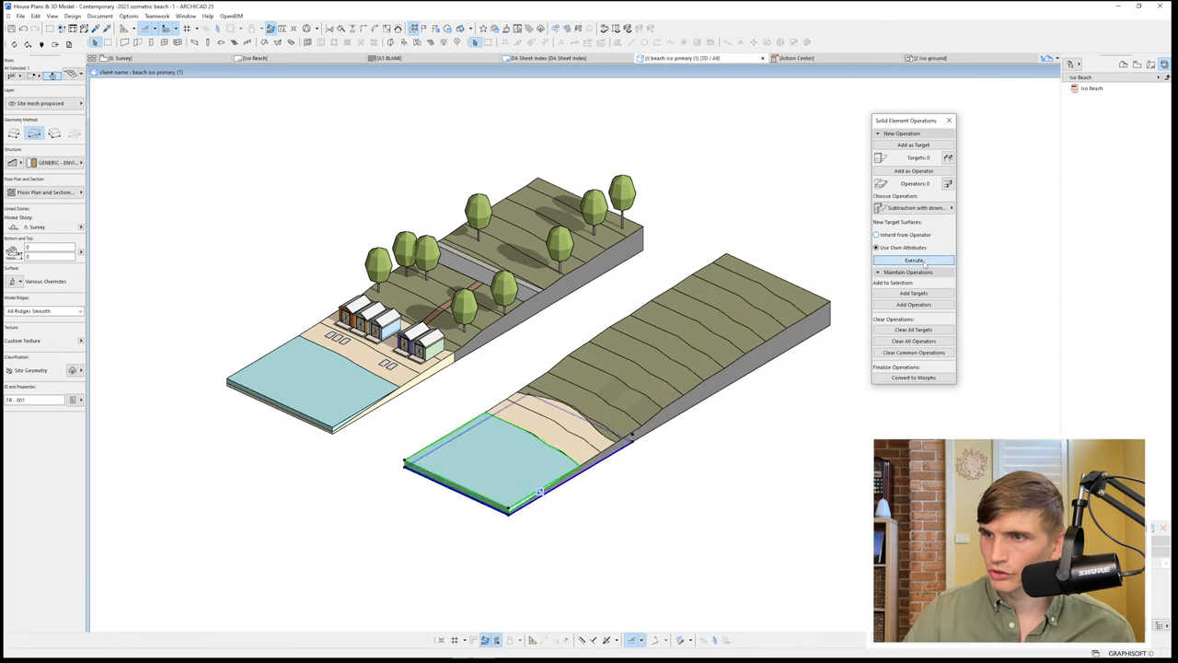
pyautogui.click(913, 259)
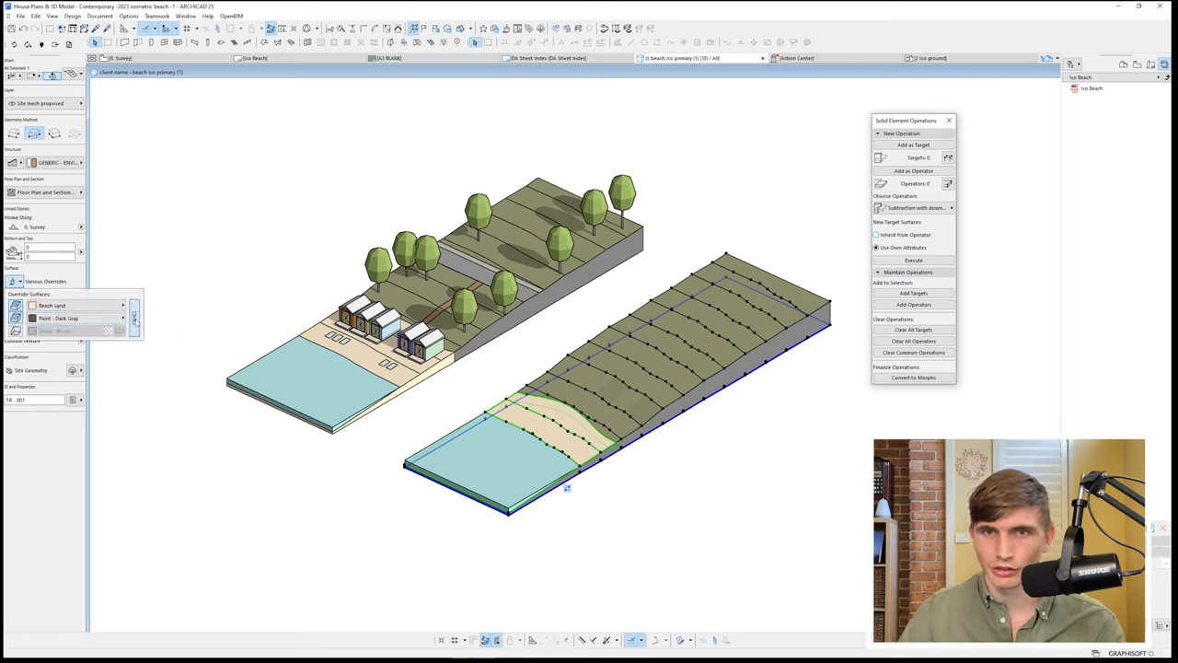
pyautogui.click(654, 471)
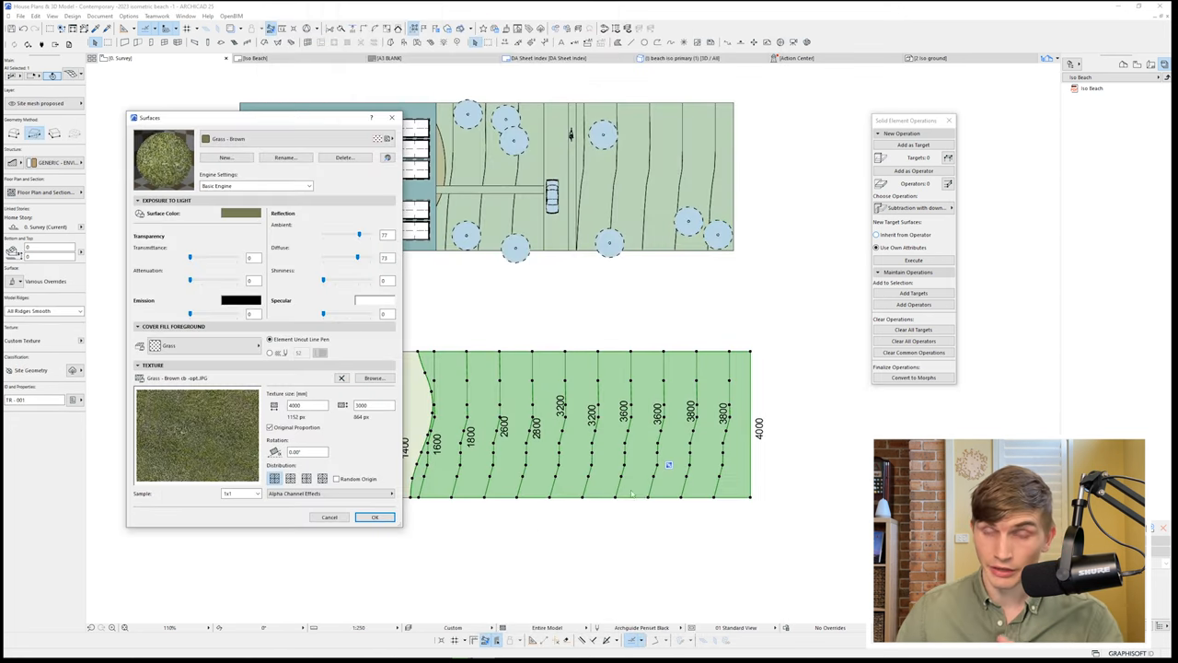
# - Change the grass surface colour to a lighter green in the Edit Color picker
pyautogui.click(155, 346)
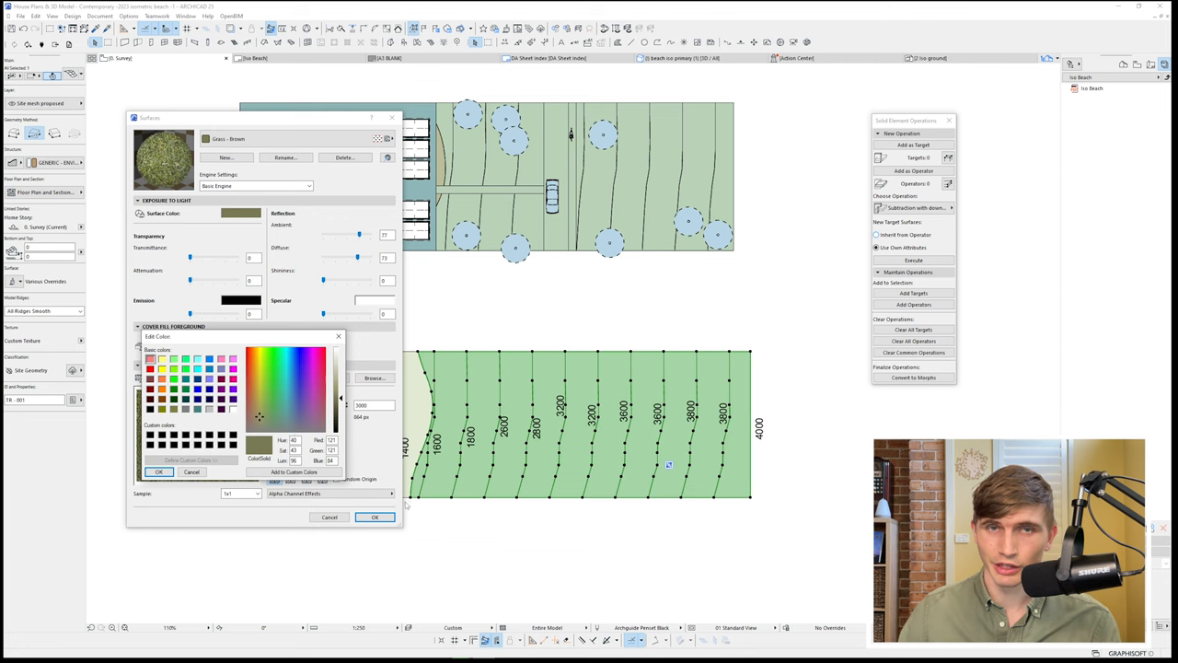
pyautogui.click(374, 515)
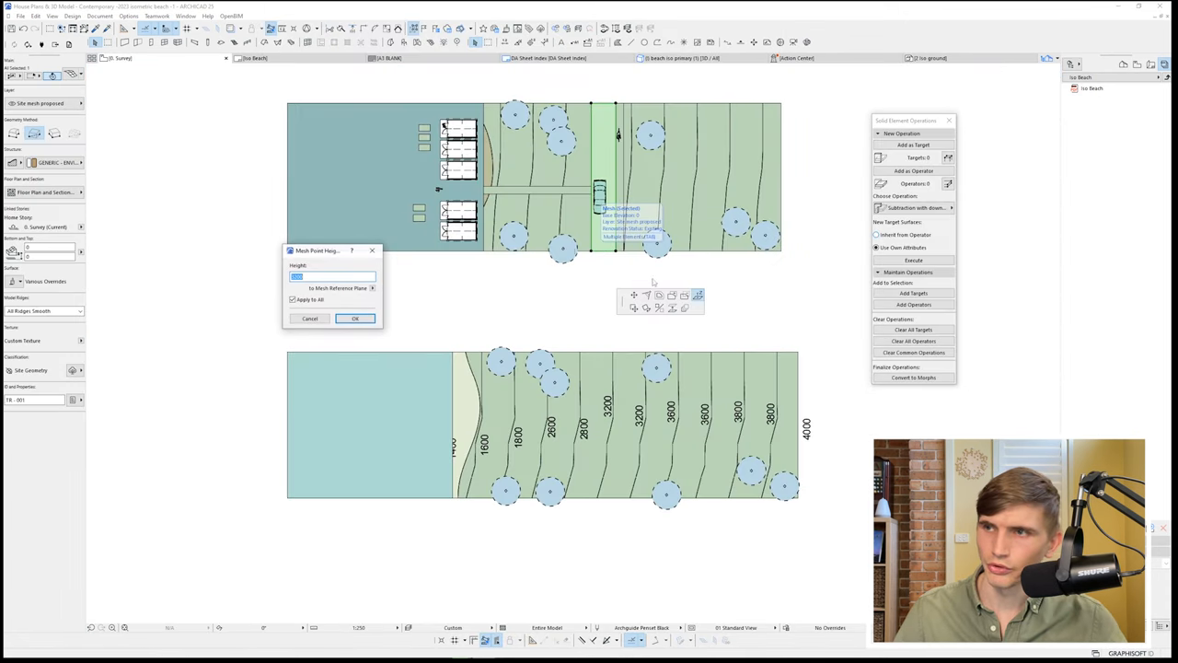
# - Draw a rectangular road mesh strip across the lower terrain with its own point height and view it in 3D
pyautogui.click(355, 316)
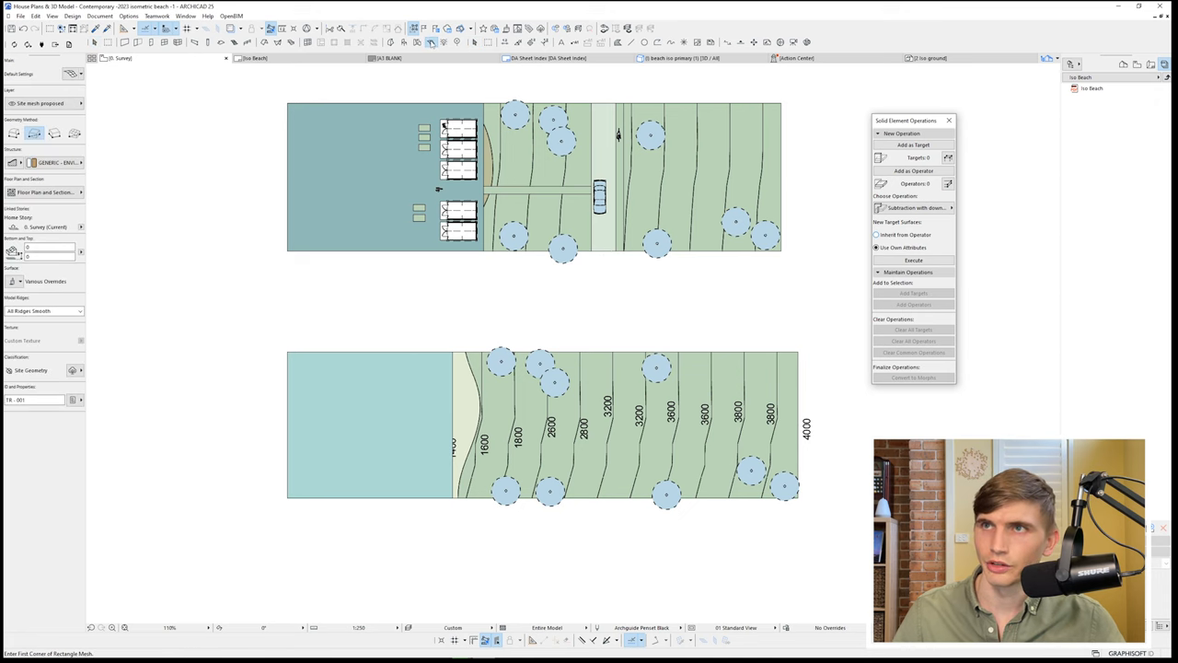
pyautogui.moveTo(596, 353); pyautogui.dragTo(597, 501)
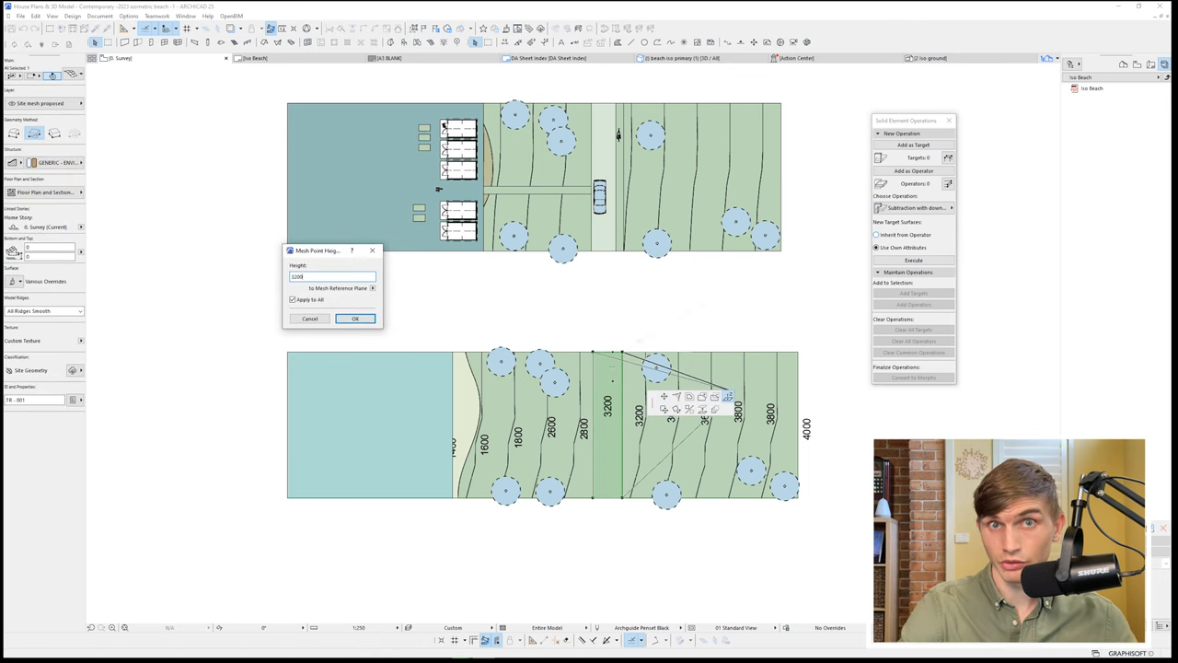
pyautogui.click(355, 319)
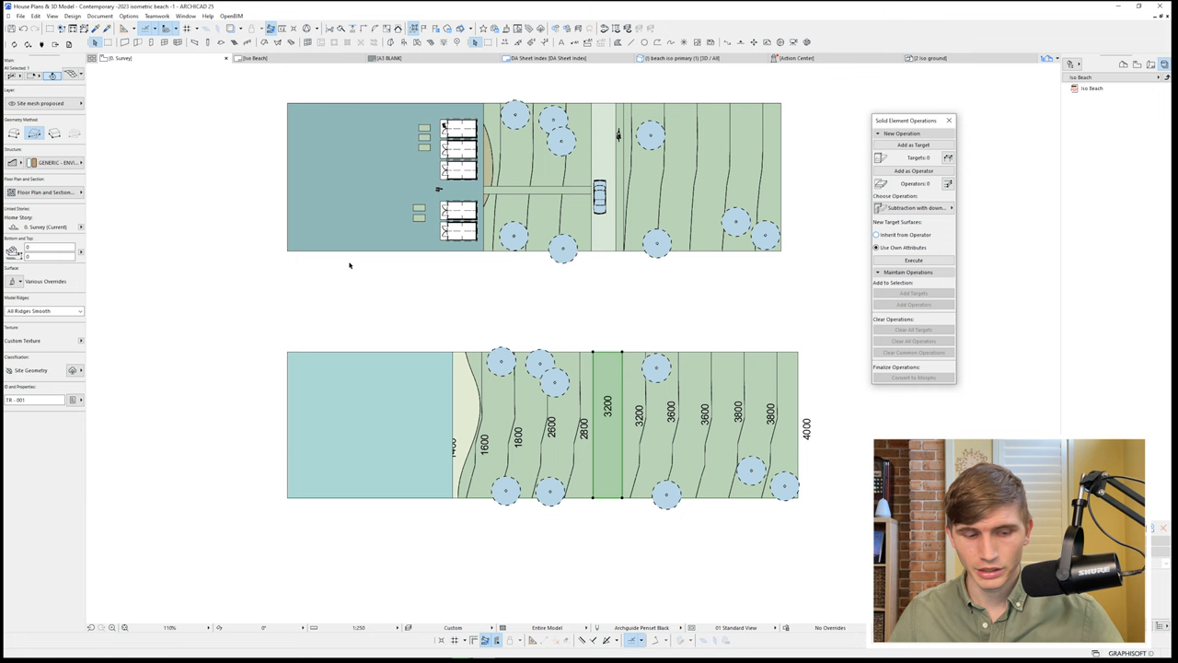
pyautogui.click(685, 57)
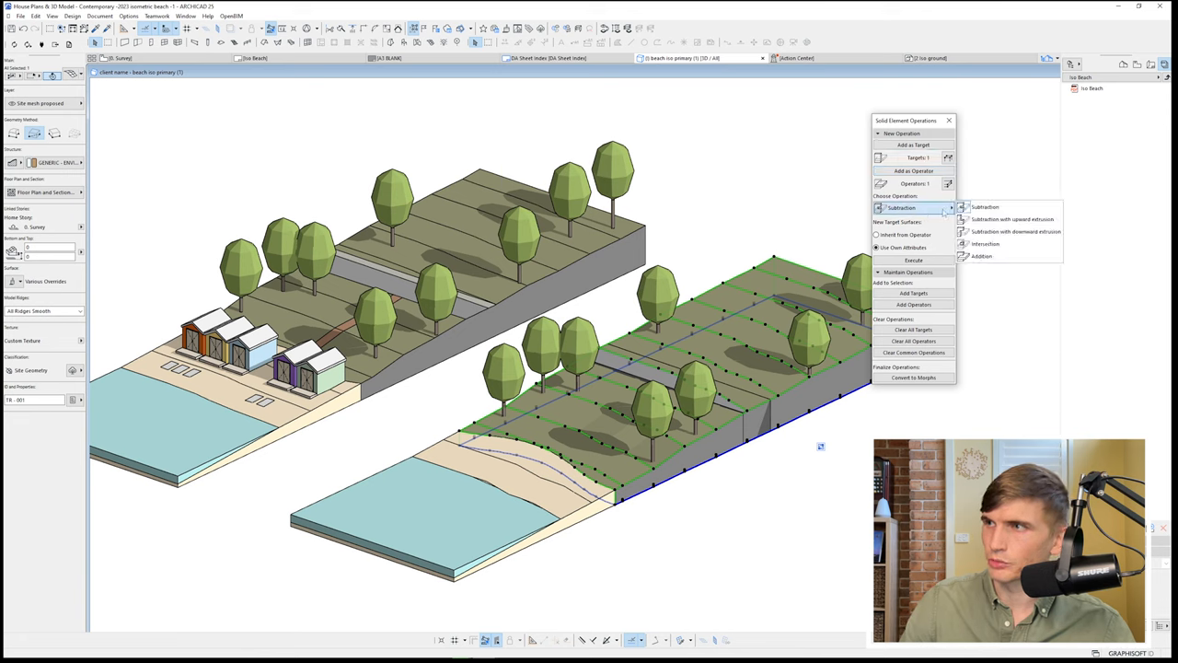
# - Choose plain Subtraction for cutting the road strip into the terrain
pyautogui.click(1010, 219)
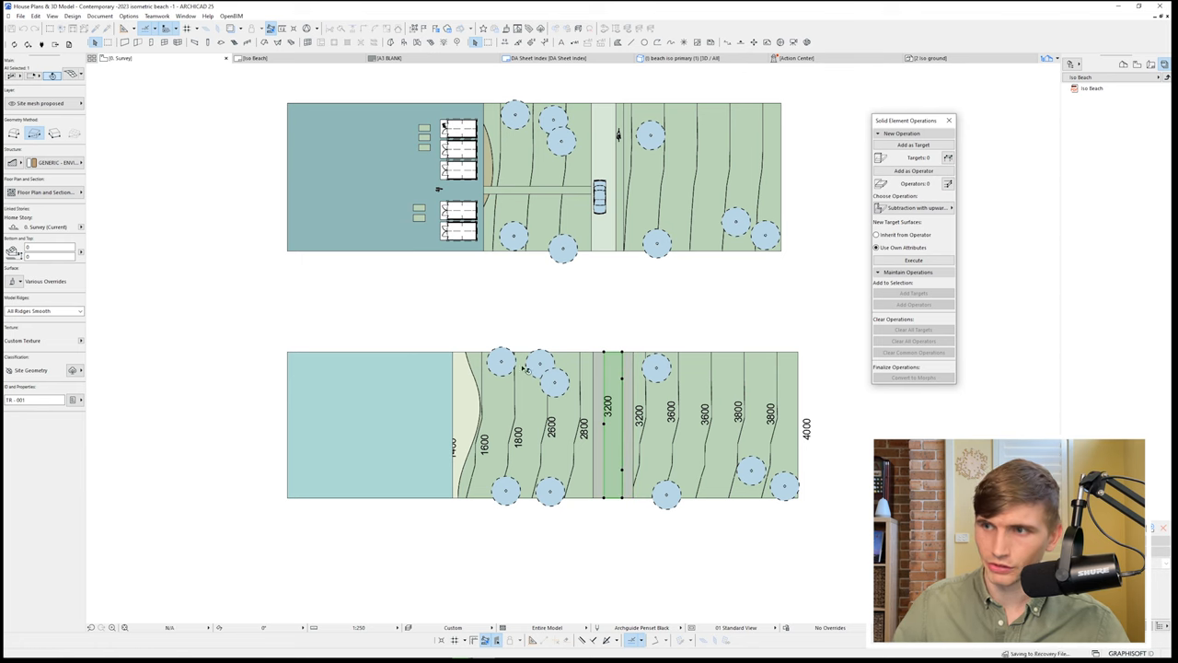
# - In 3D, add the lower terrain mesh as the subtraction target for the road
pyautogui.click(681, 57)
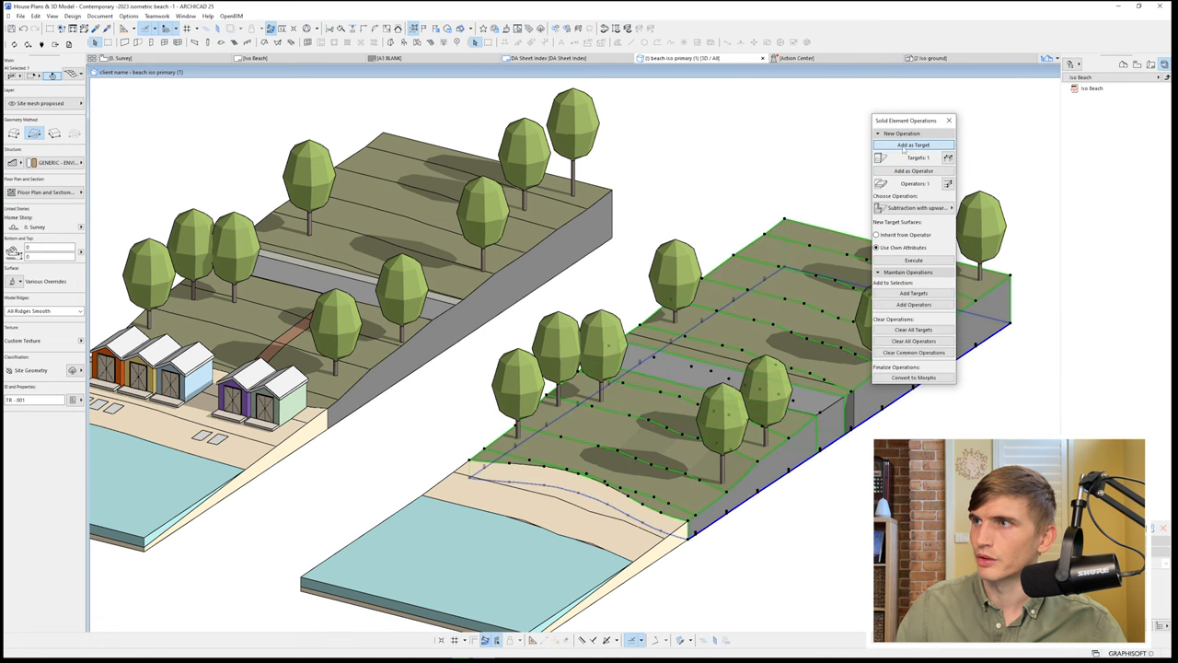
pyautogui.click(913, 206)
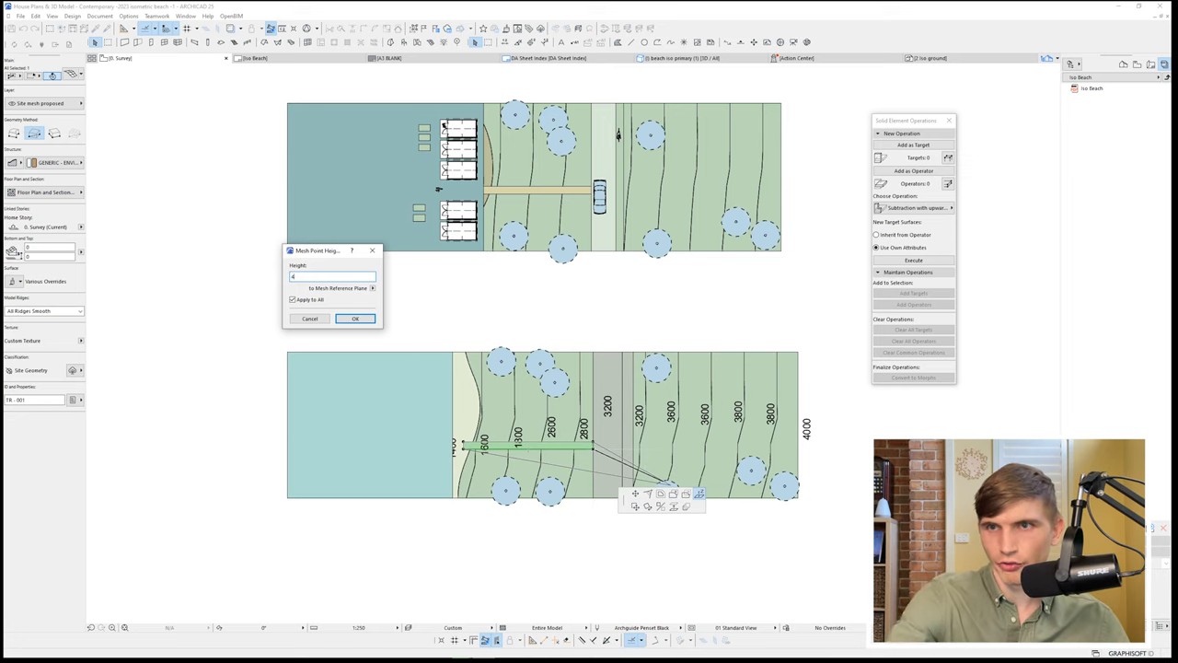
# - Confirm the path mesh's point height
pyautogui.write('000')
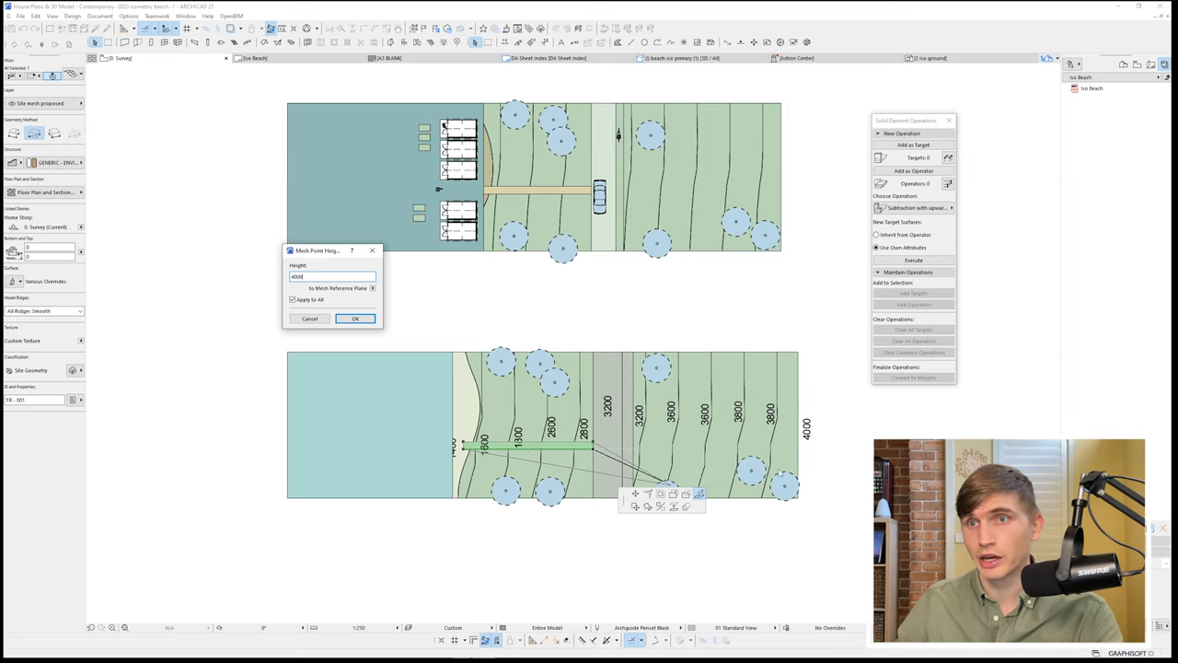
pyautogui.click(355, 318)
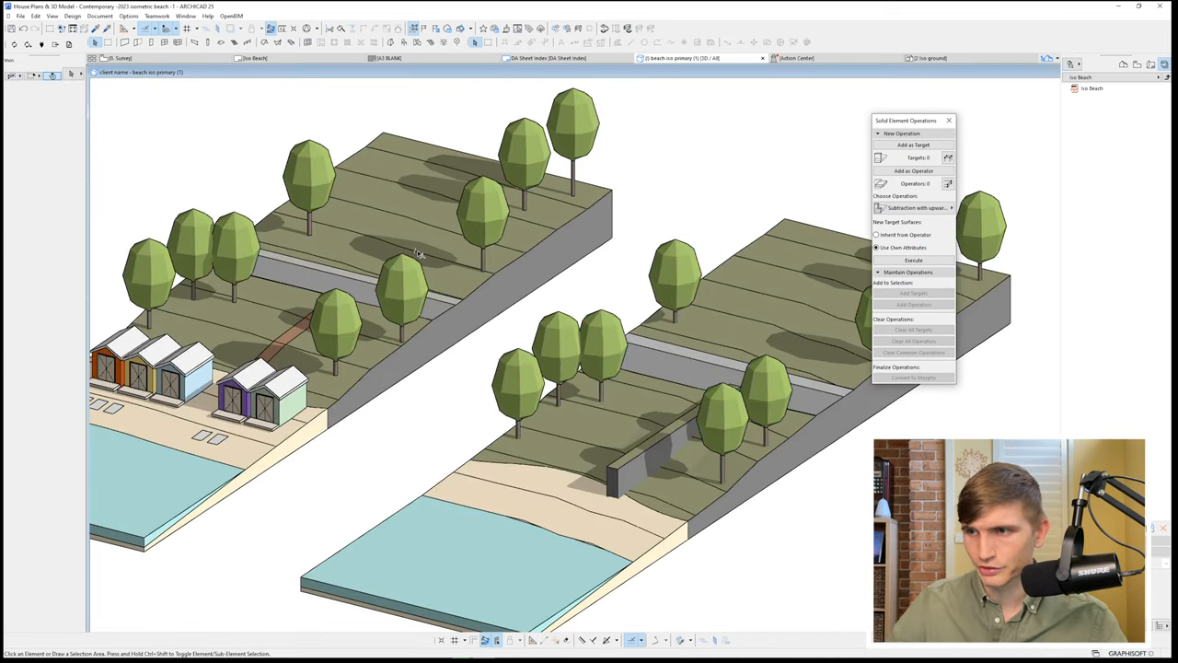
# - Subtract the road-crossing block as operator from the right-hand terrain mesh as target
pyautogui.click(672, 451)
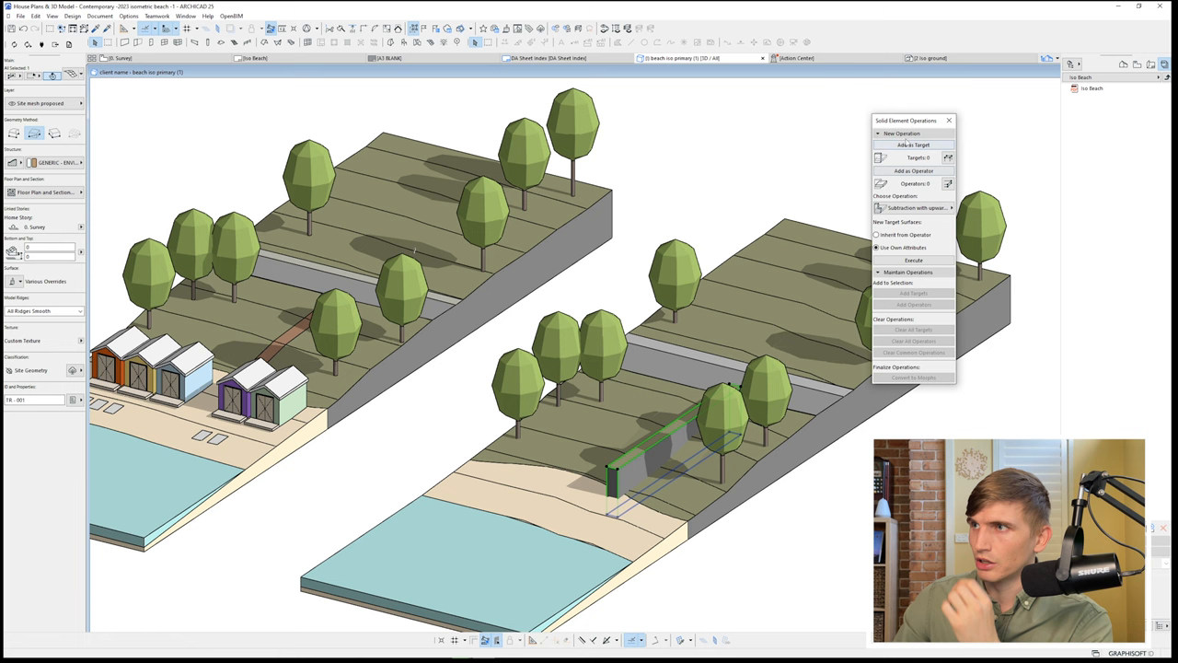
pyautogui.click(913, 144)
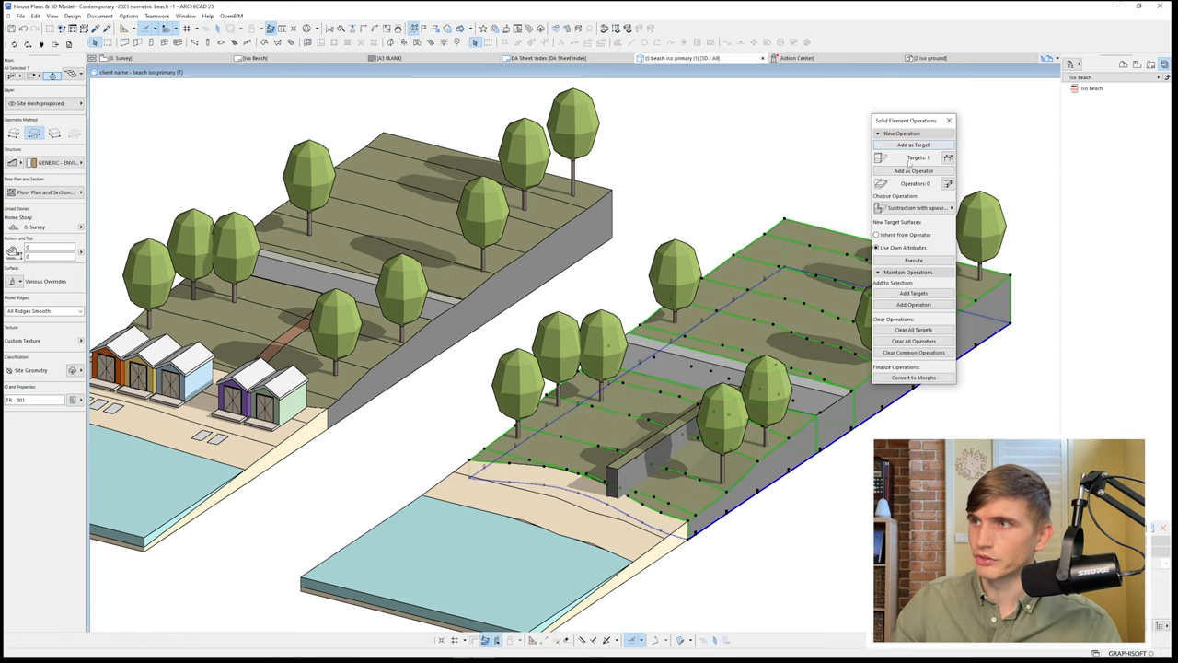
pyautogui.click(913, 206)
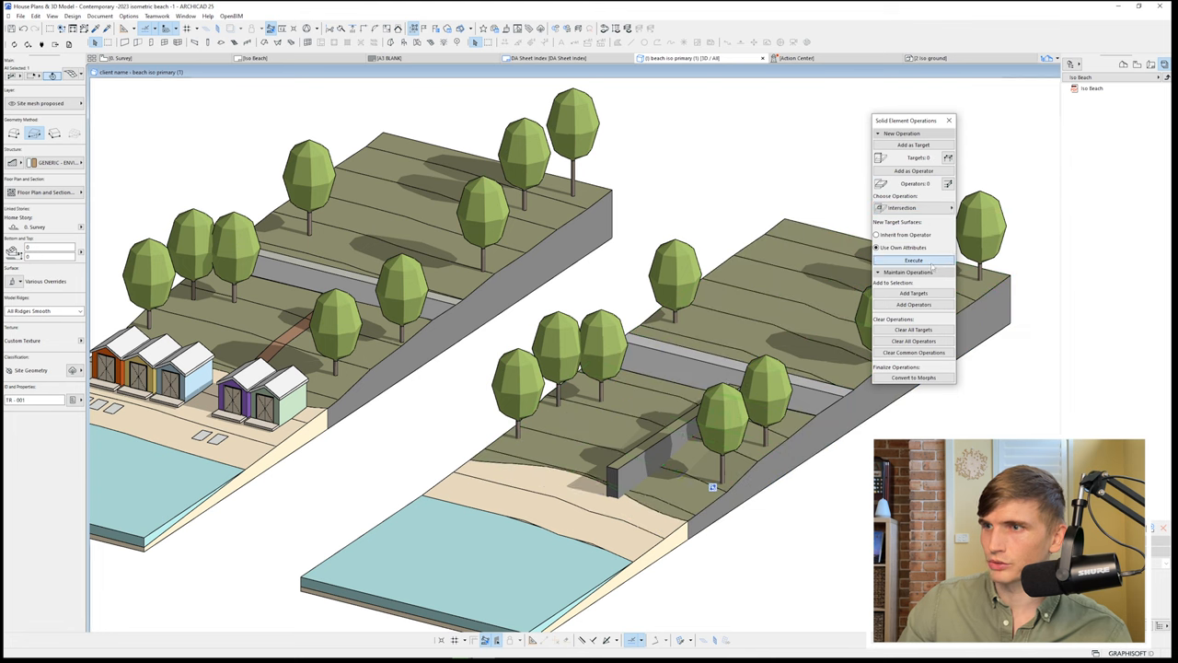
pyautogui.click(913, 259)
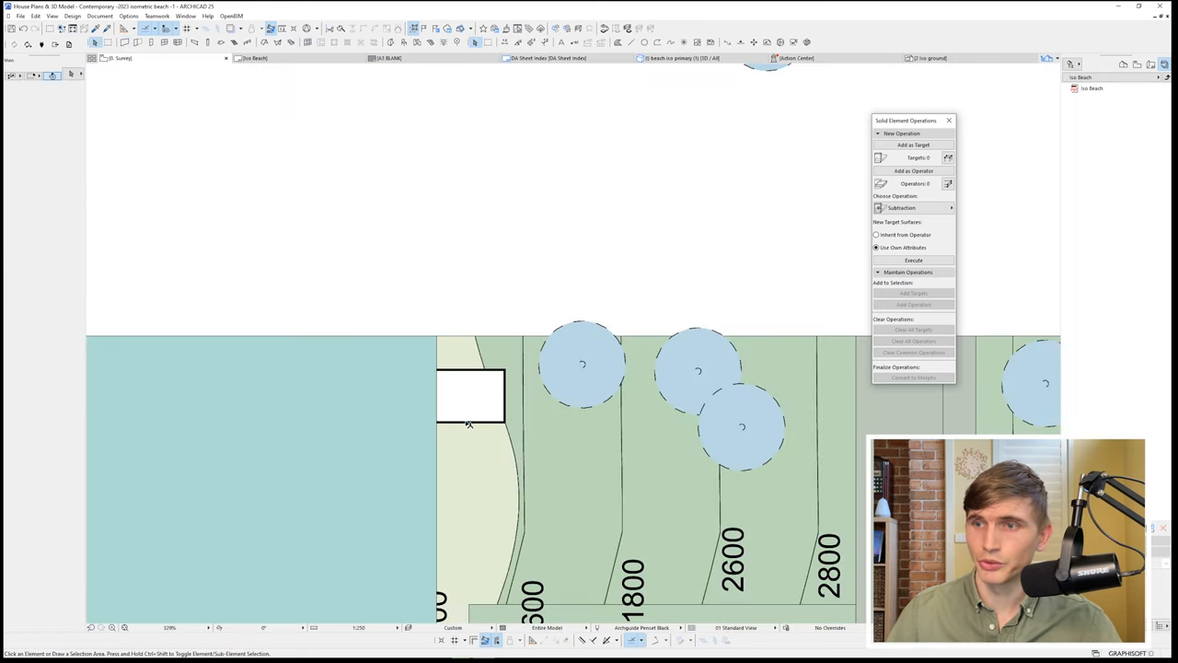
# - Place the cabin with its deck on the sand of the right-hand beach site
pyautogui.click(471, 396)
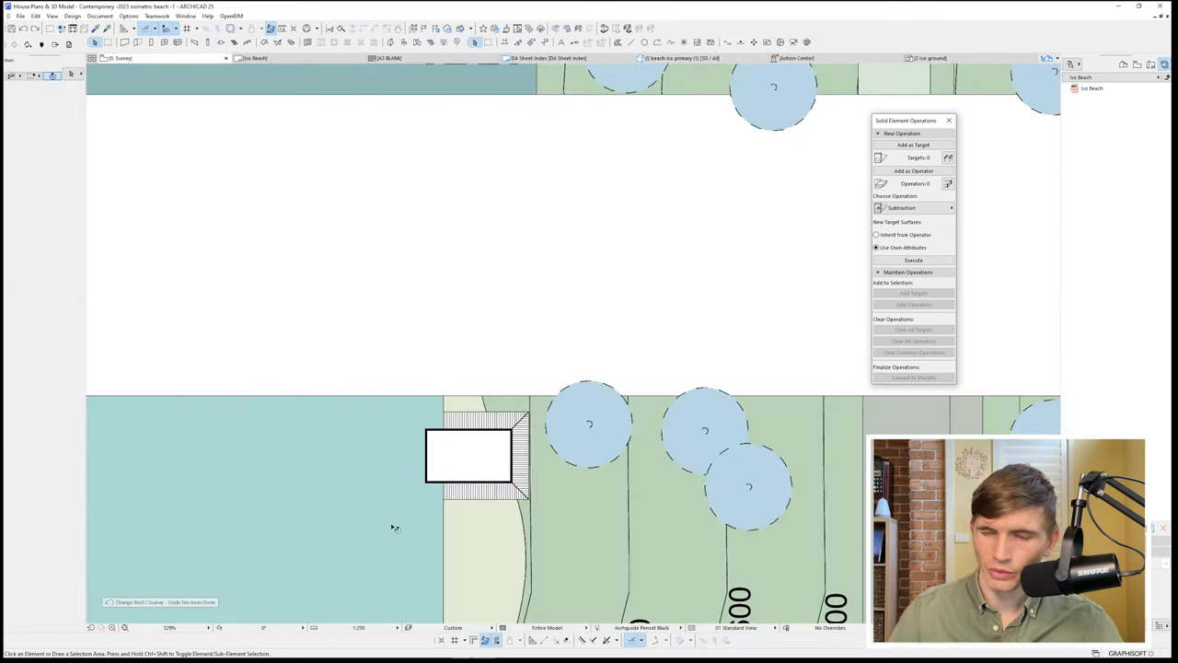
pyautogui.click(470, 456)
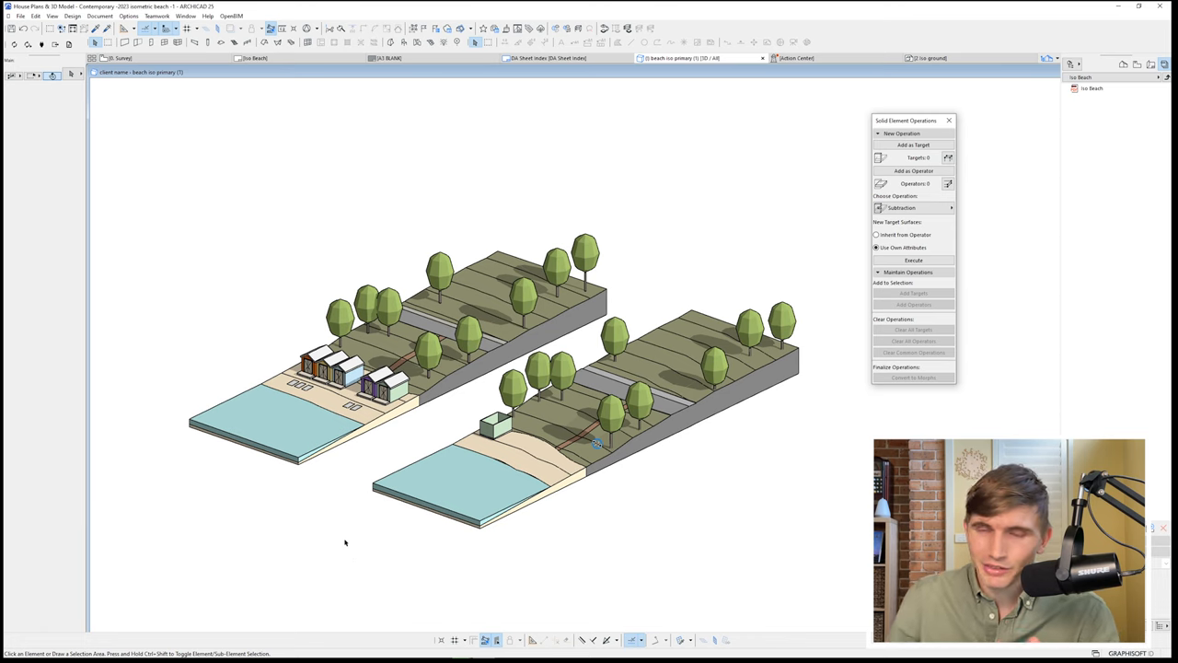
pyautogui.moveTo(357, 534)
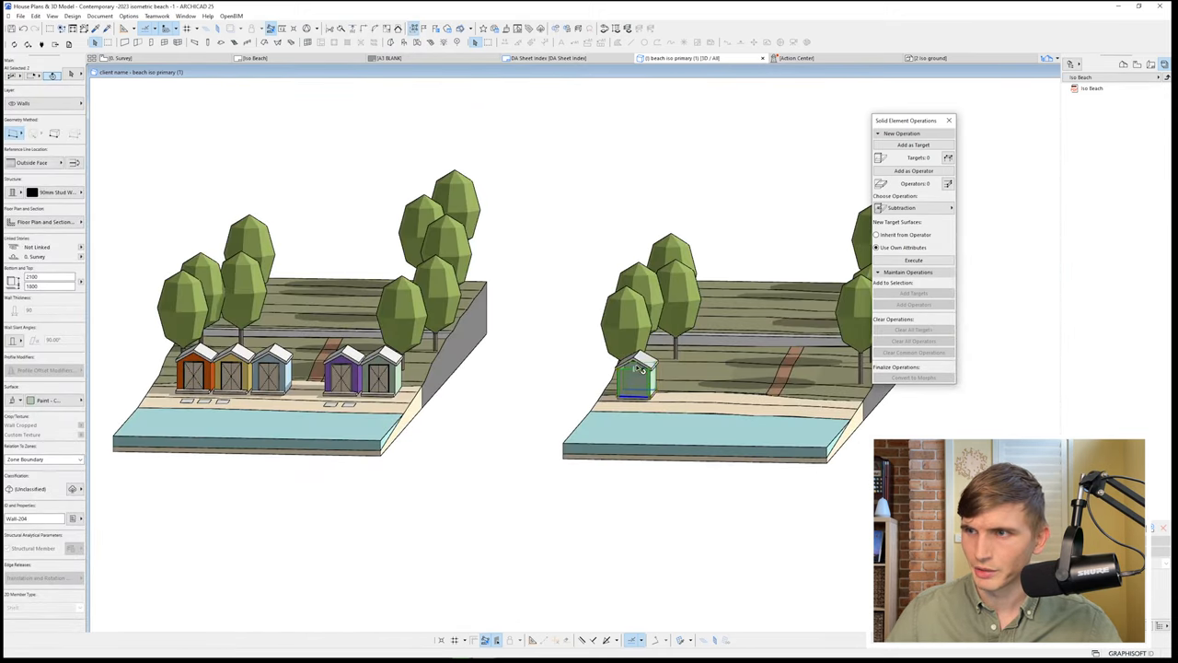
# - Make the cabin walls the target and its roof the operator for the solid cut
pyautogui.click(635, 372)
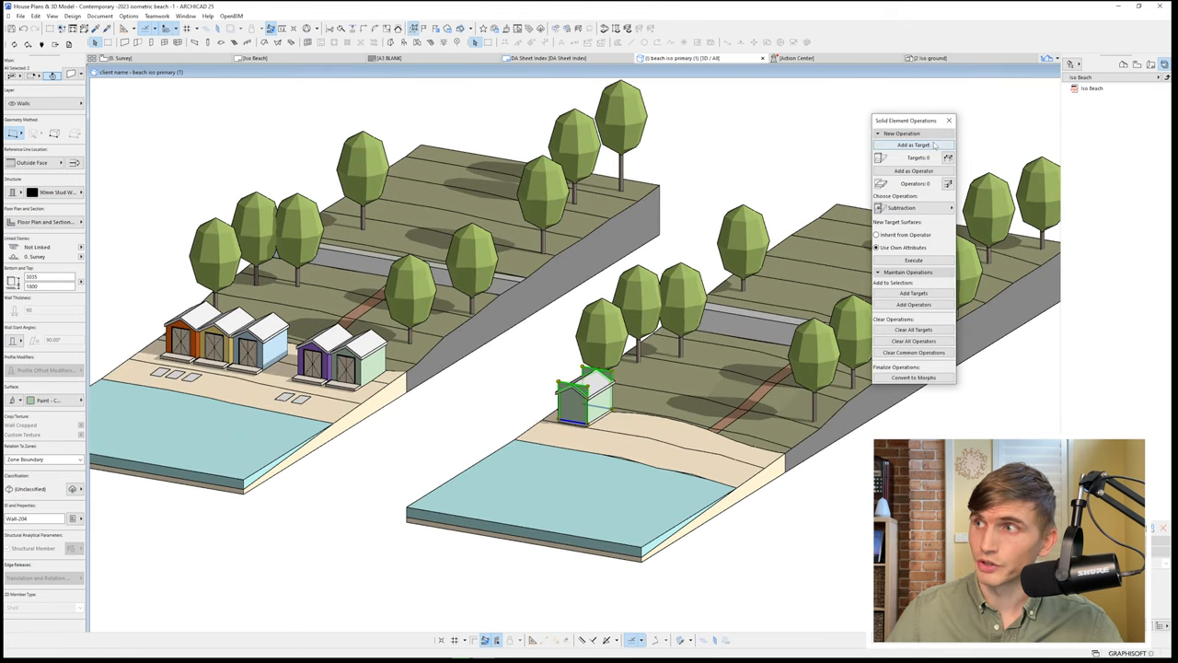
pyautogui.click(913, 170)
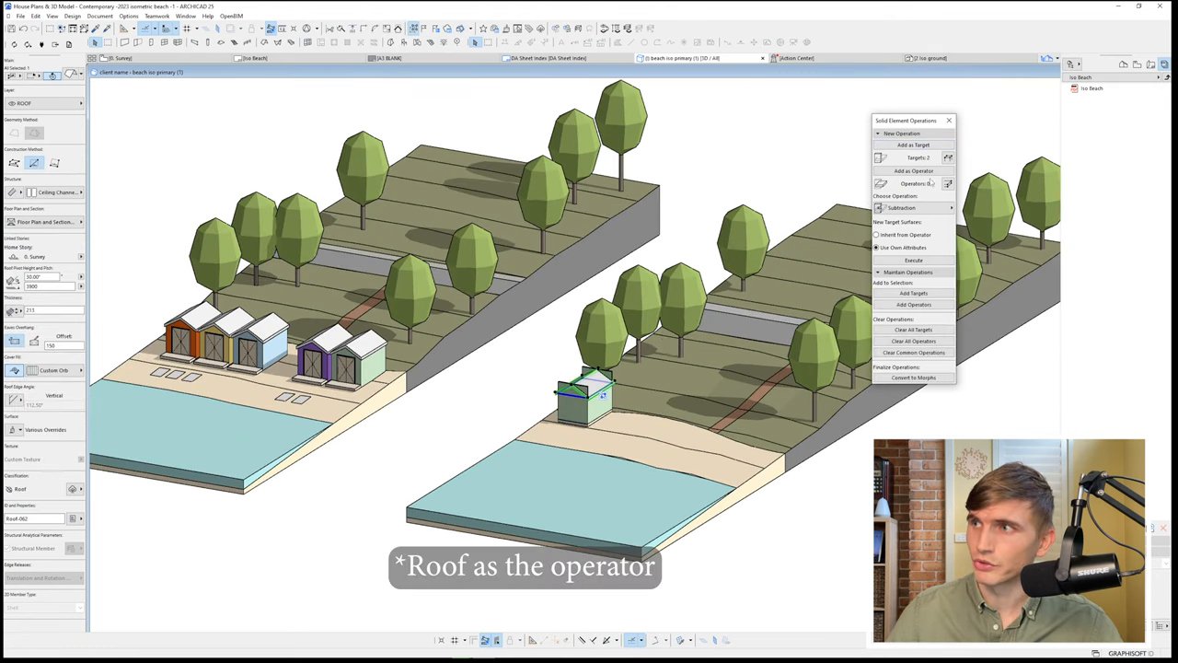
pyautogui.click(913, 206)
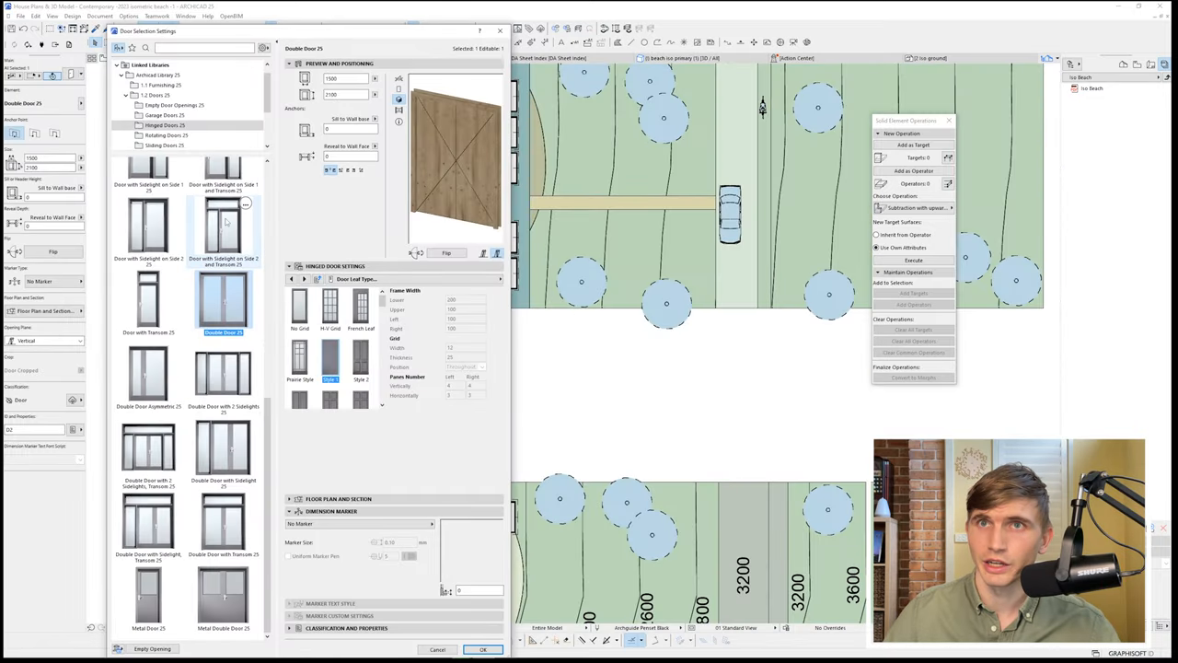
# - Choose a double door type from the library for the cabin
pyautogui.click(164, 126)
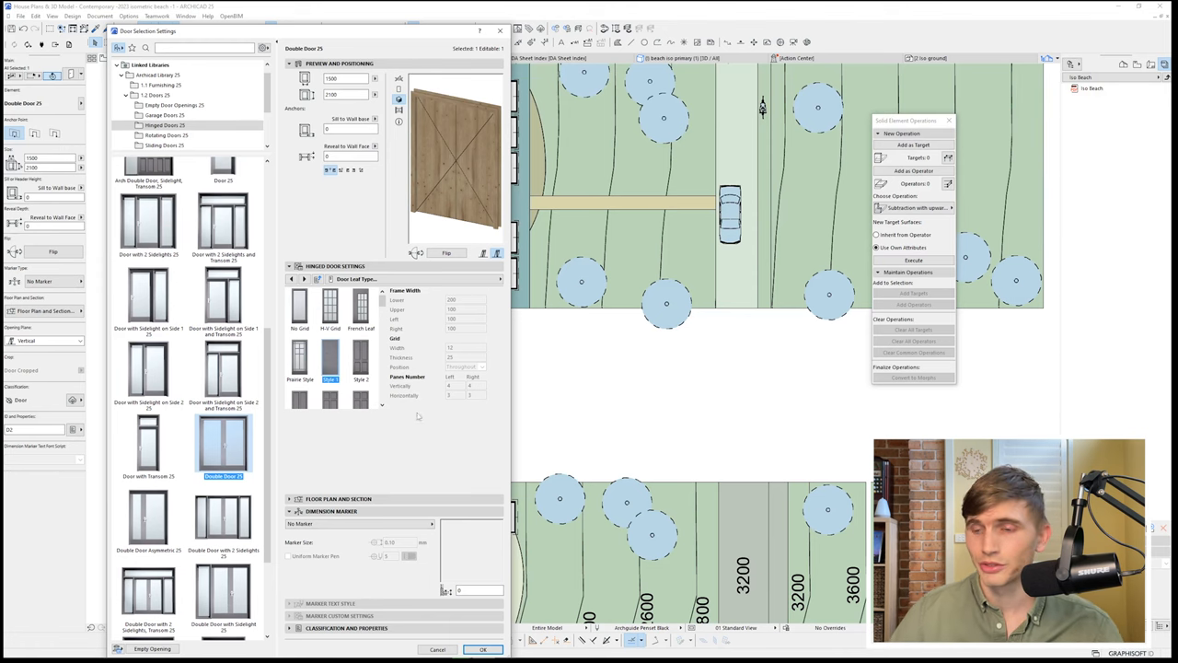
pyautogui.click(482, 648)
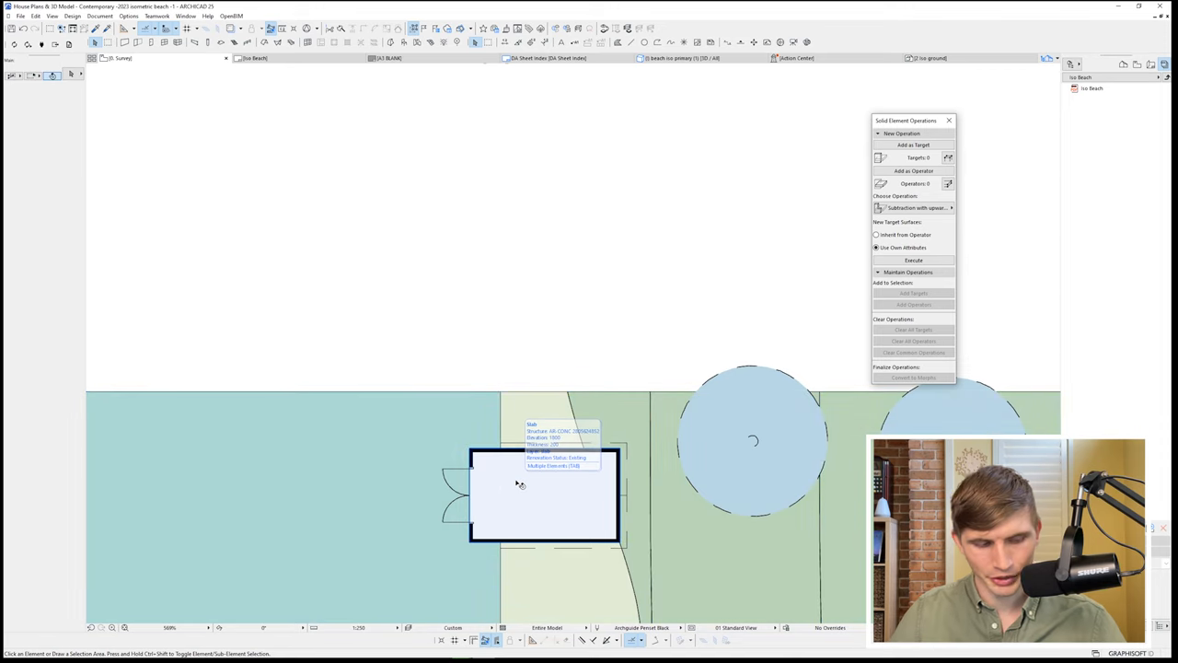
pyautogui.moveTo(519, 464)
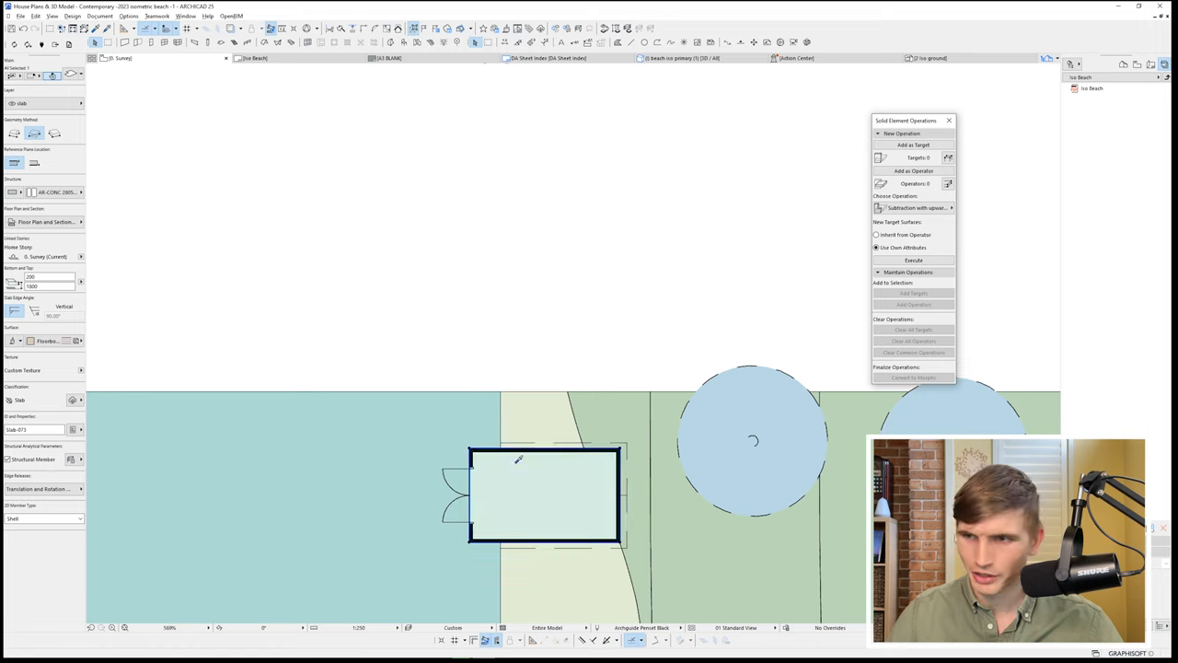
# - Fit the door into the cabin wall and copy the cabin downwards into a row of three
pyautogui.click(543, 493)
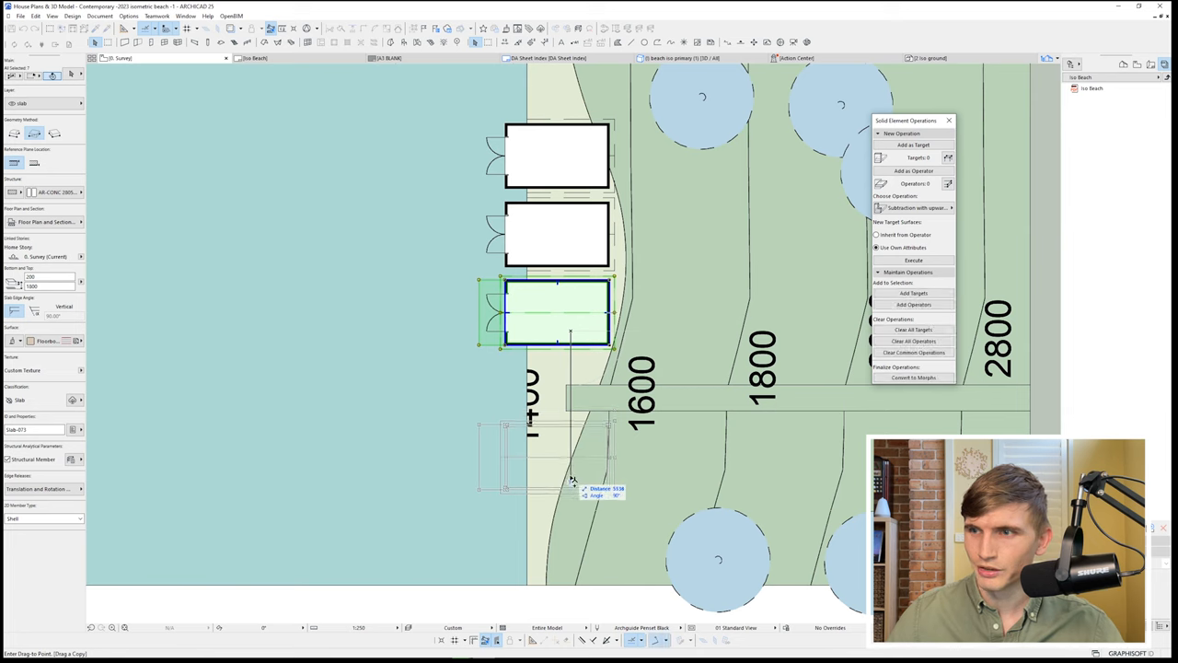
pyautogui.moveTo(556, 312); pyautogui.dragTo(555, 456)
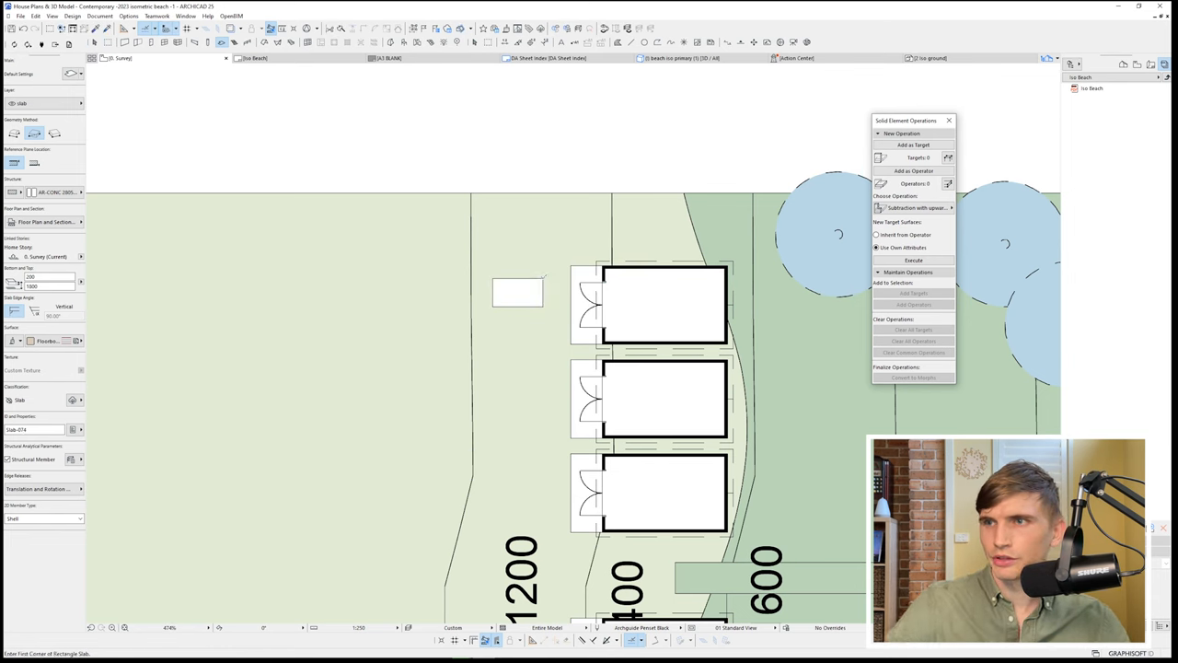
# - Select the small rectangular towel slab drawn beside the row of cabins
pyautogui.click(517, 291)
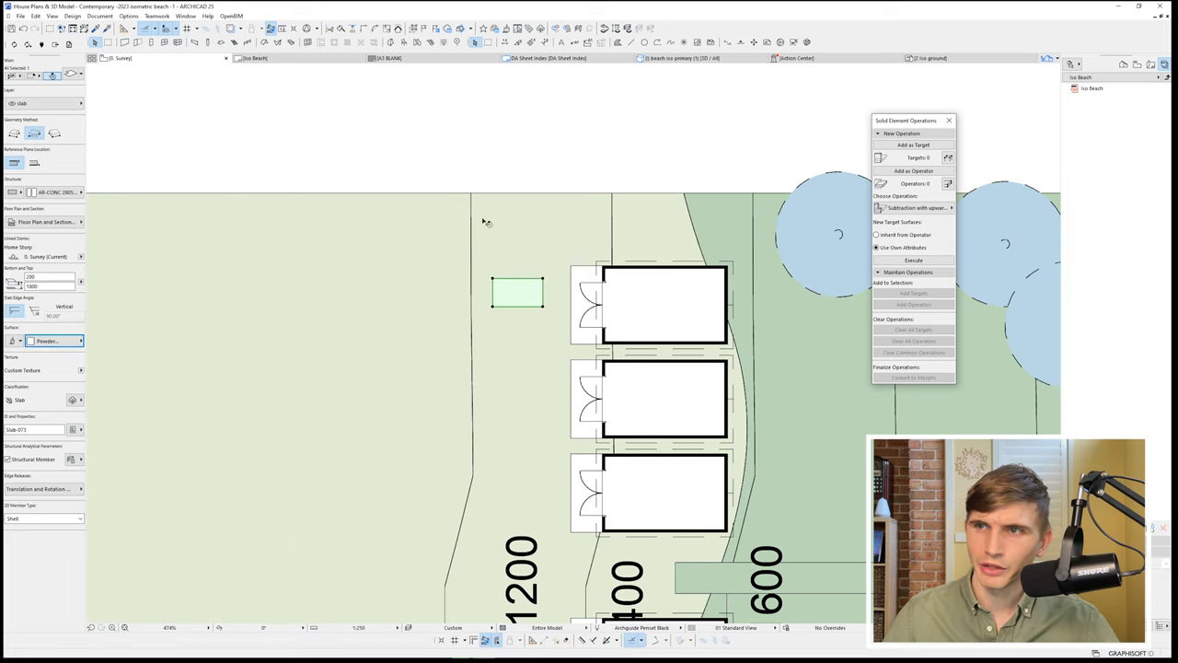
pyautogui.moveTo(224, 365)
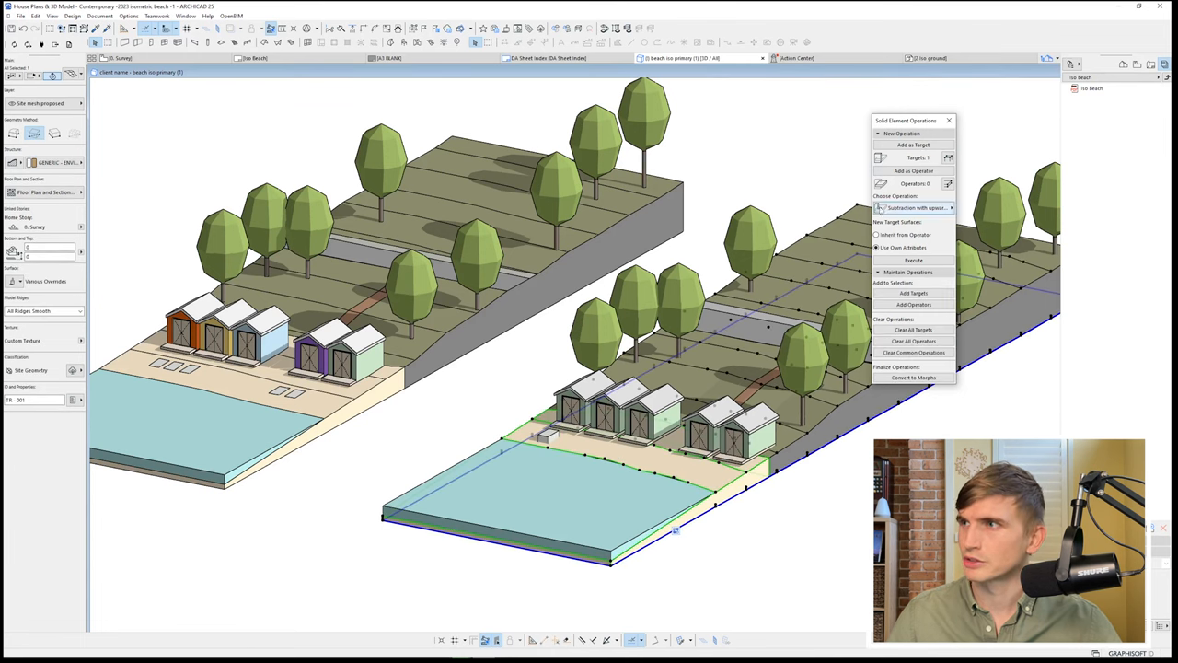
# - Add the terrain mesh to Solid Element Operations and switch the operation to Intersection
pyautogui.click(913, 206)
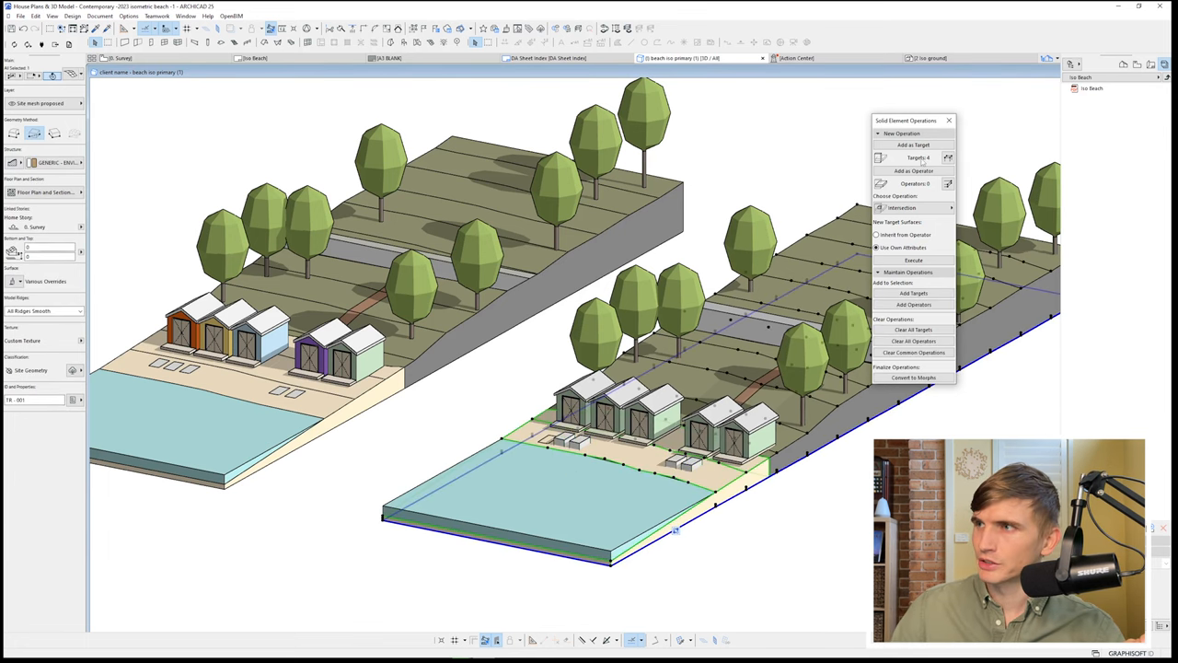
pyautogui.click(913, 206)
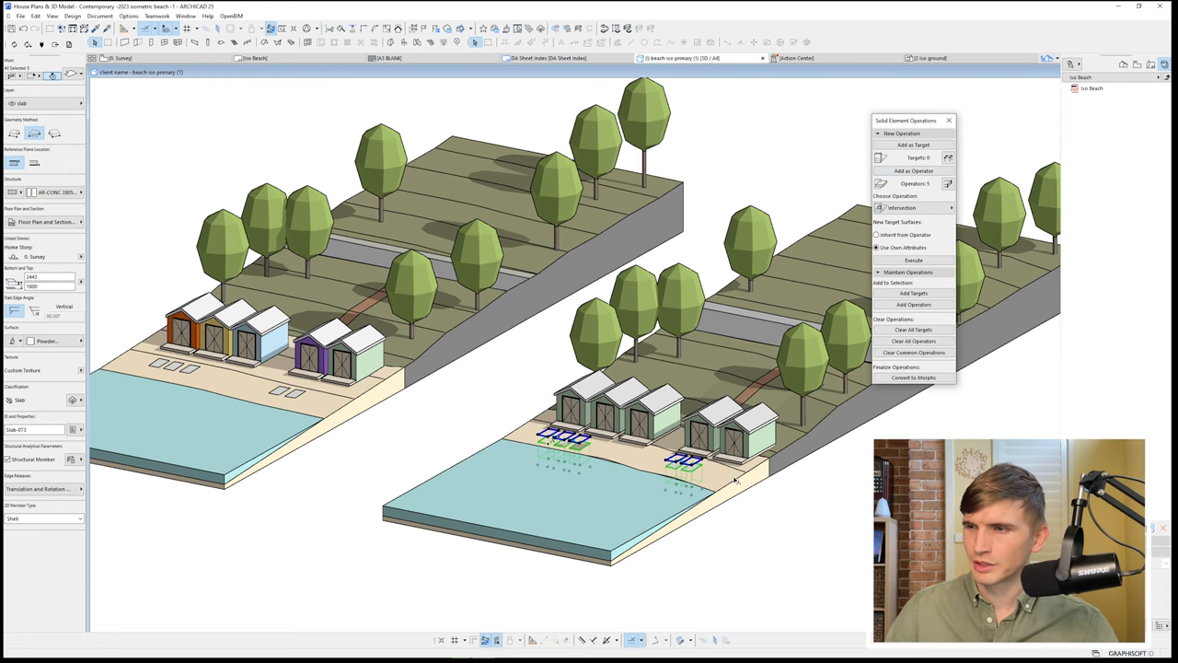
# - Add the towel slabs in front of the cabins as targets of the intersection
pyautogui.click(913, 144)
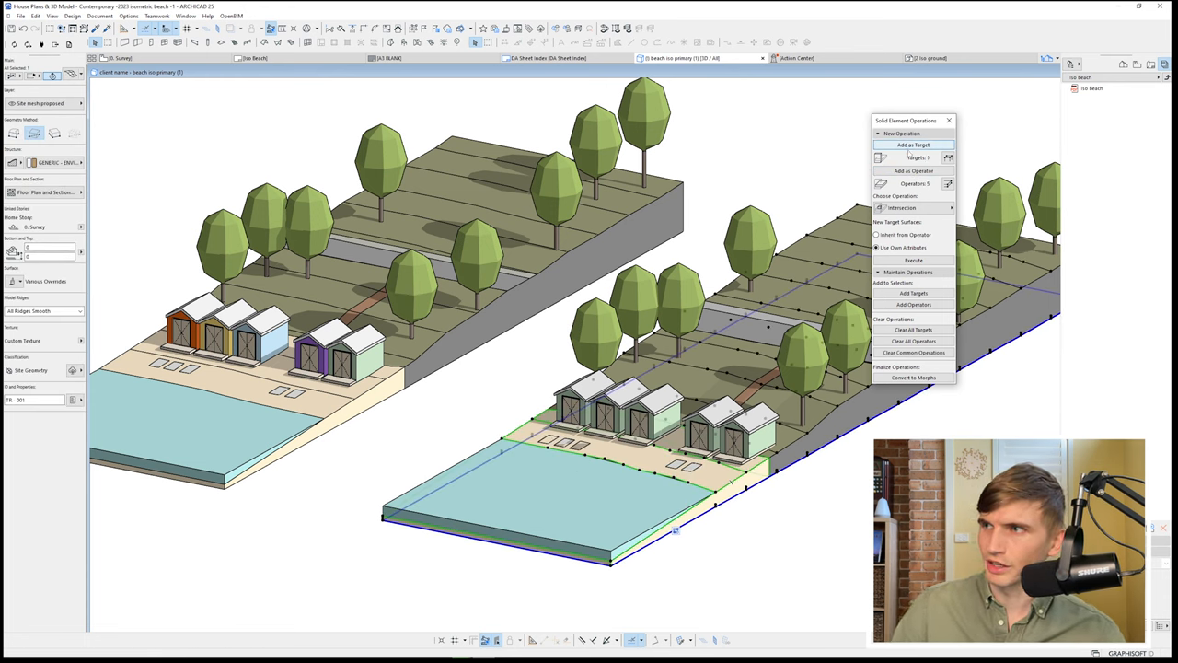
pyautogui.click(911, 206)
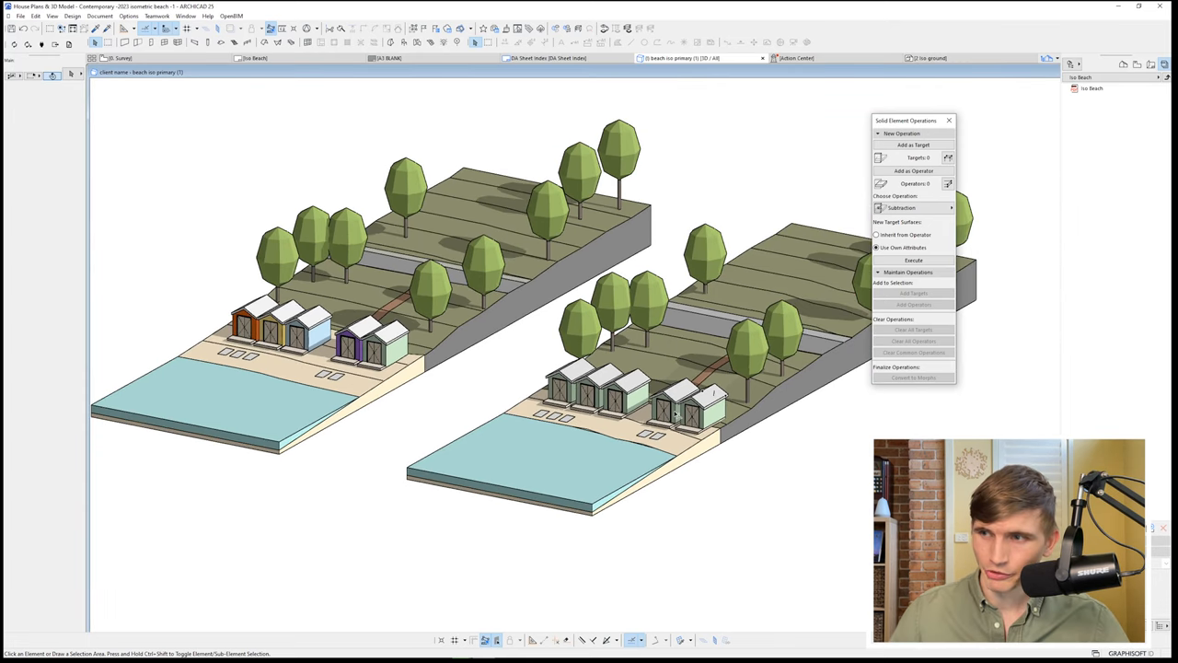
# - Select a cabin on the right-hand site after executing the intersection
pyautogui.click(672, 405)
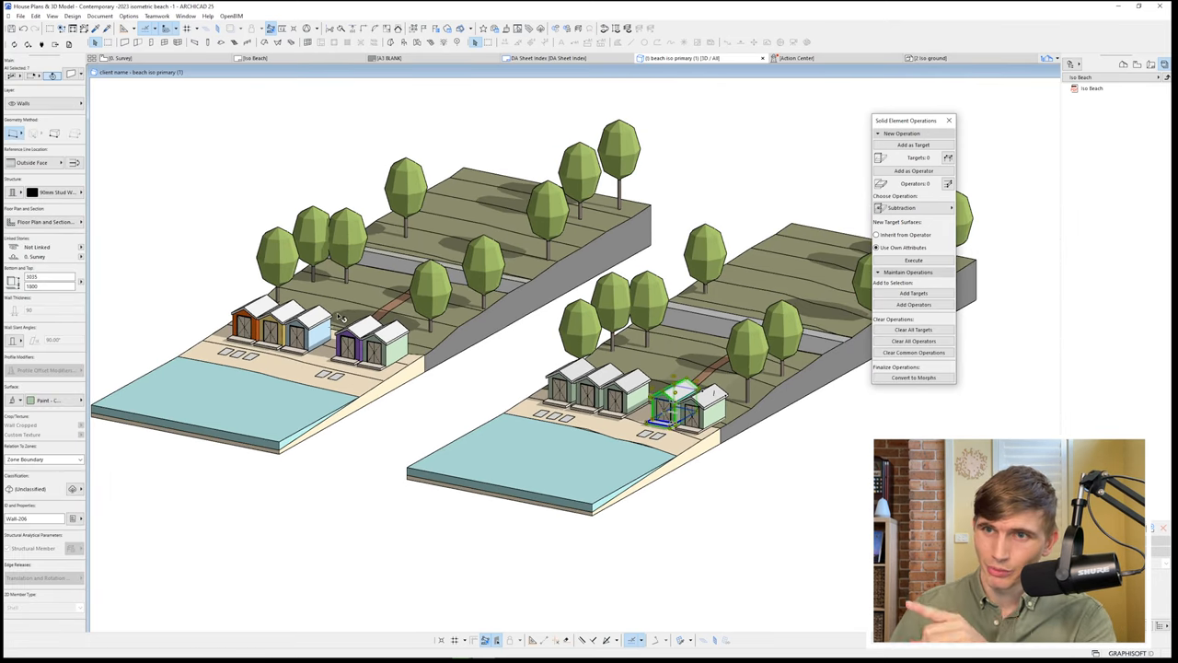